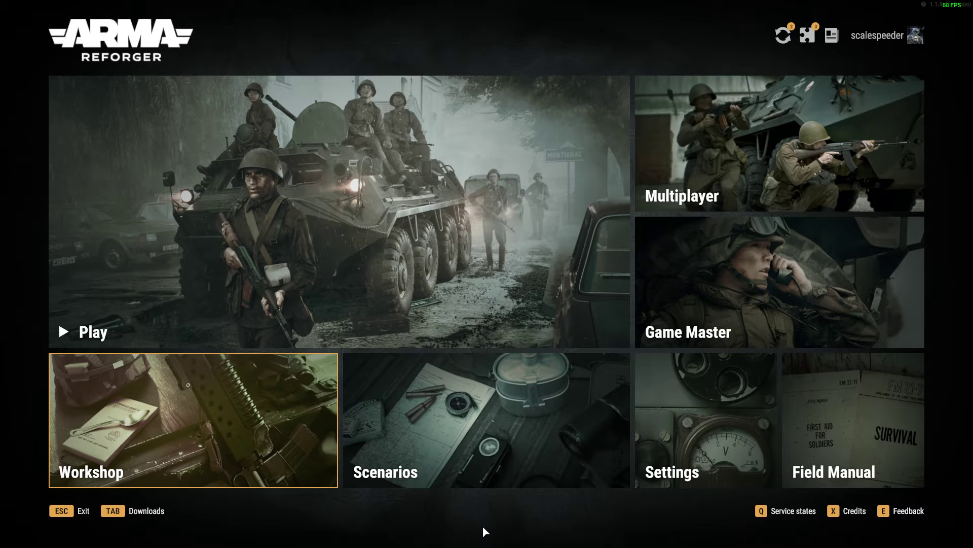
# Open Kalvoy Island in the Mod manager and review its Sandbox and Kalvoy Brygge scenarios.
pyautogui.click(192, 418)
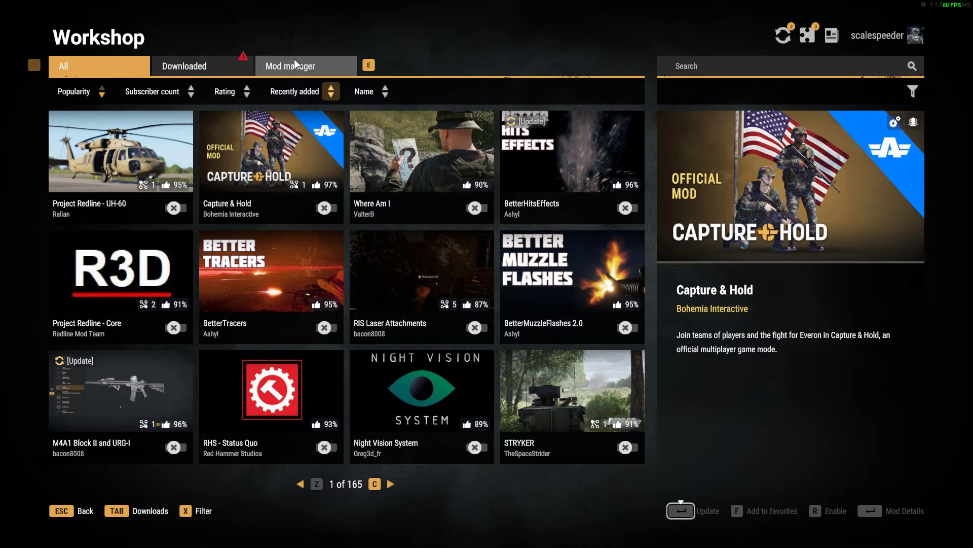
pyautogui.click(305, 66)
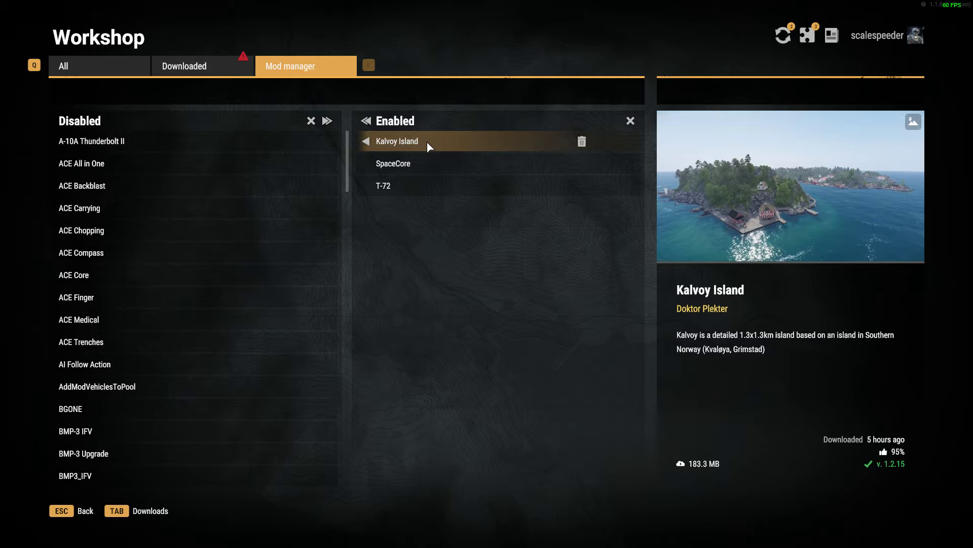
pyautogui.click(397, 141)
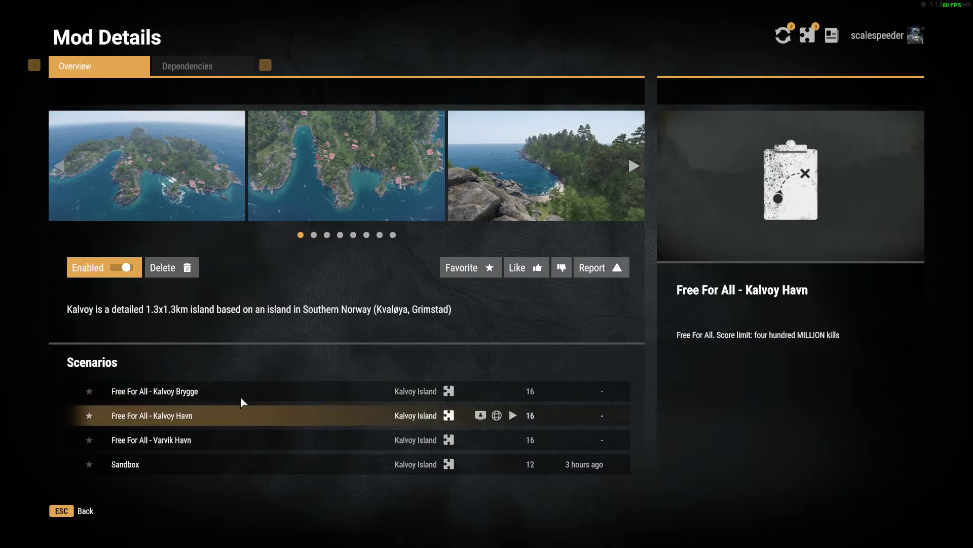
pyautogui.click(154, 391)
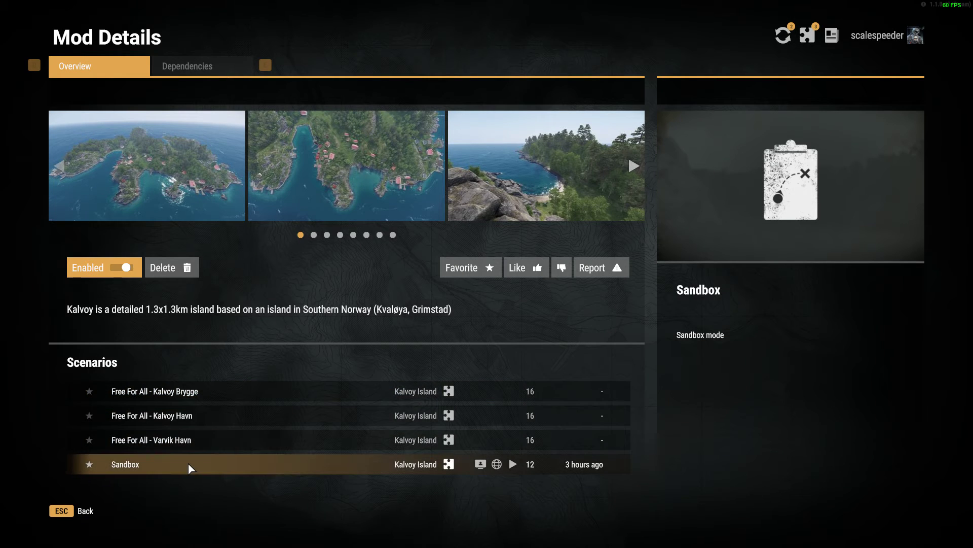
pyautogui.moveTo(183, 468)
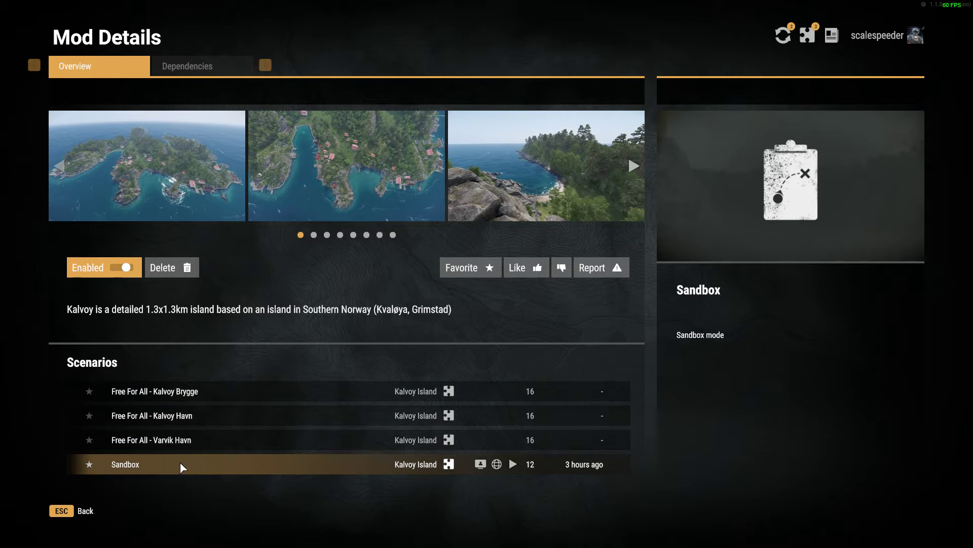
pyautogui.moveTo(154, 467)
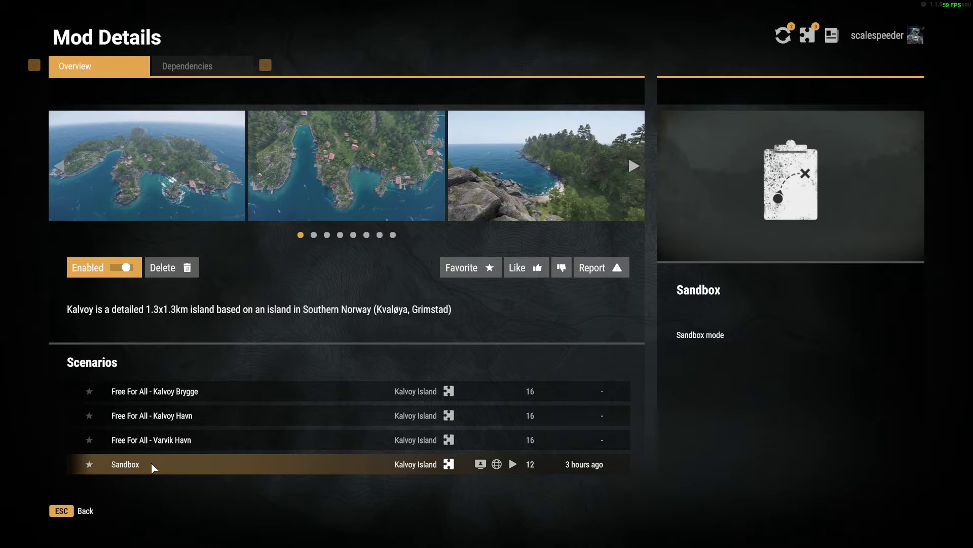
pyautogui.click(151, 440)
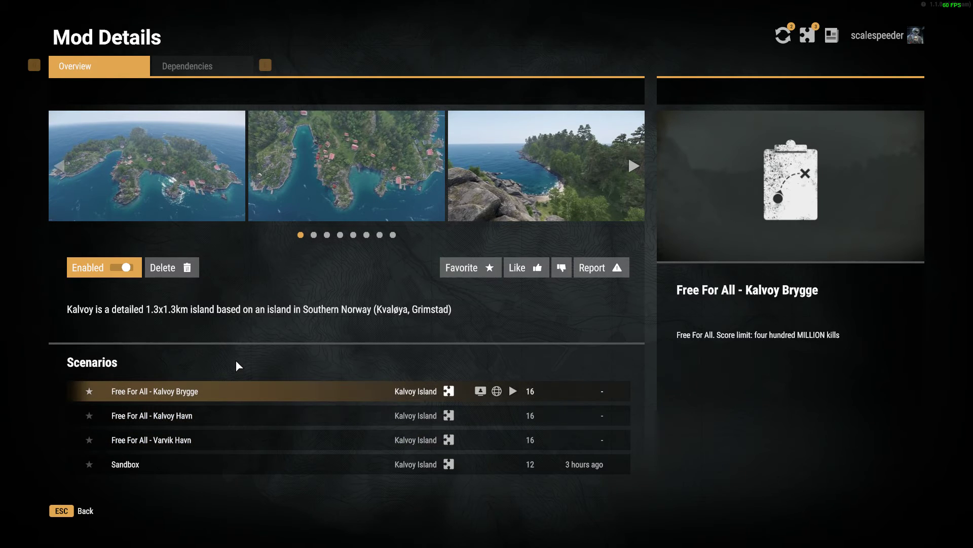
pyautogui.moveTo(221, 388)
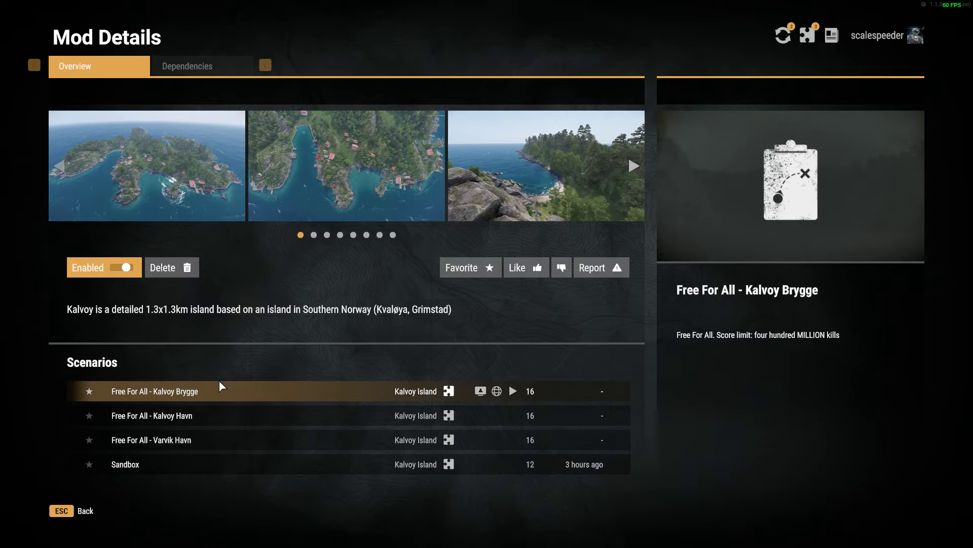
pyautogui.click(153, 464)
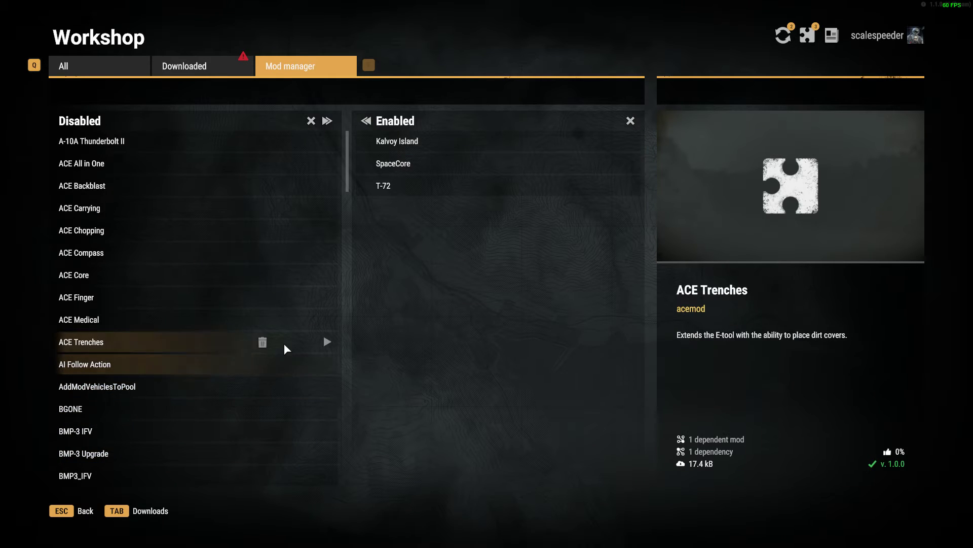
# Browse the installed mods, scrolling through the Disabled list toward Game Master - Mogadishu.
pyautogui.click(82, 230)
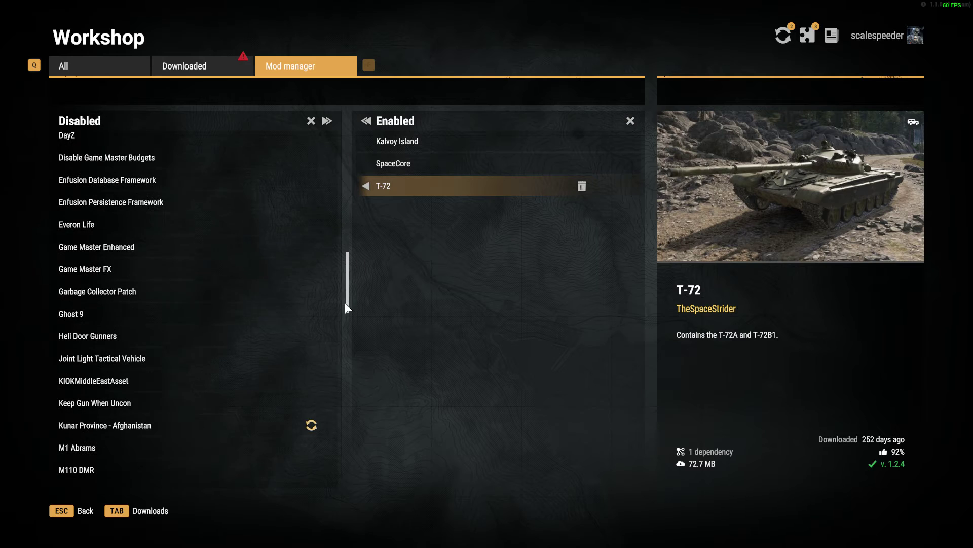
pyautogui.scroll(-3)
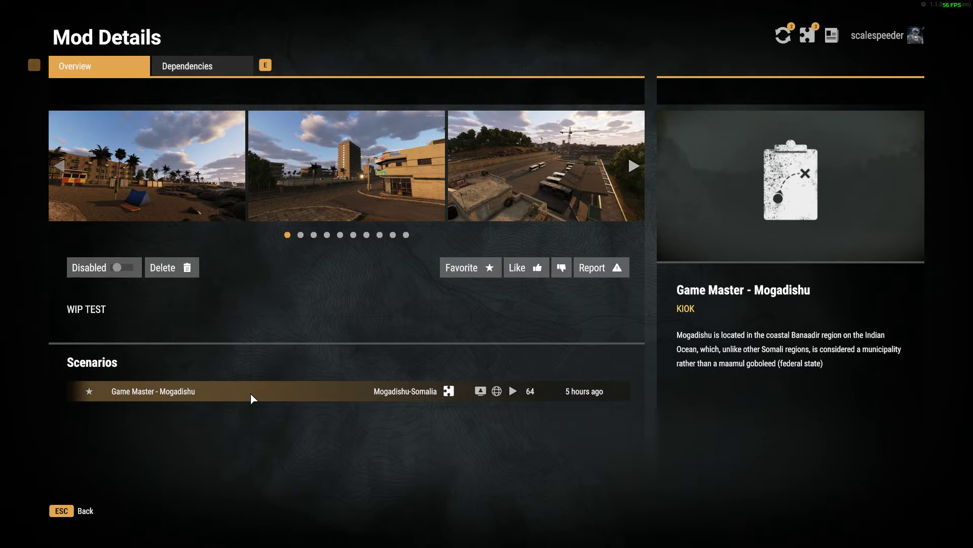
pyautogui.moveTo(237, 402)
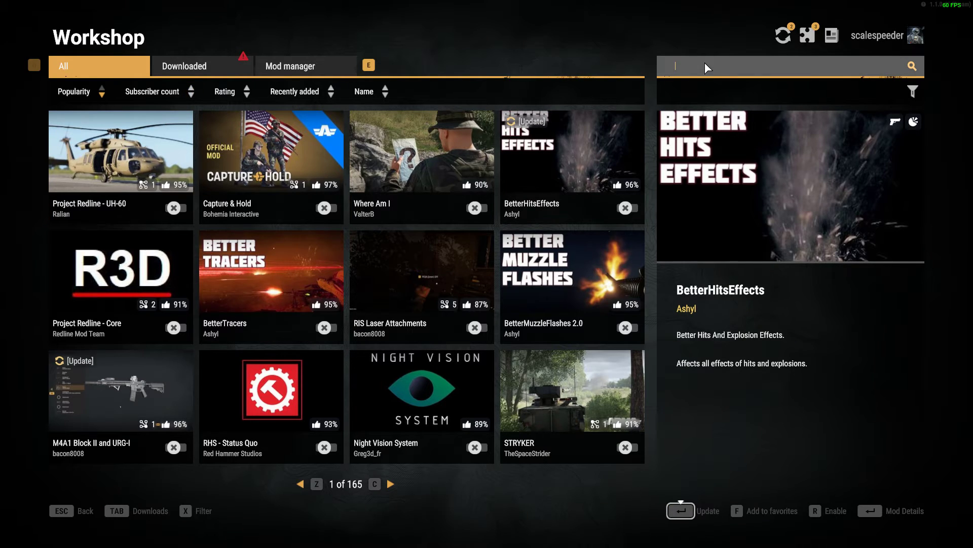
# Search the Workshop for 'mogadi', view Conflict - Mogadishu's dependencies, then go back.
pyautogui.write('mogadi')
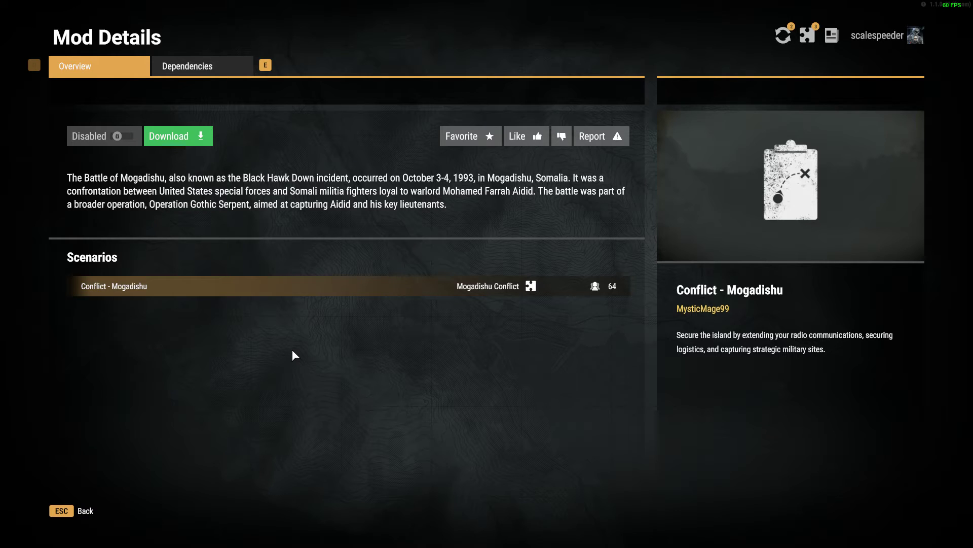
pyautogui.click(187, 66)
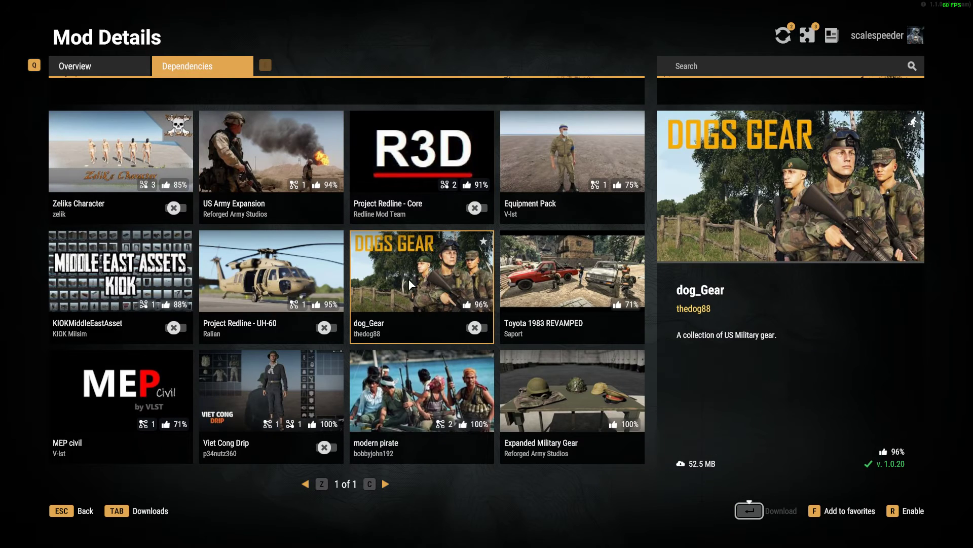
pyautogui.moveTo(335, 334)
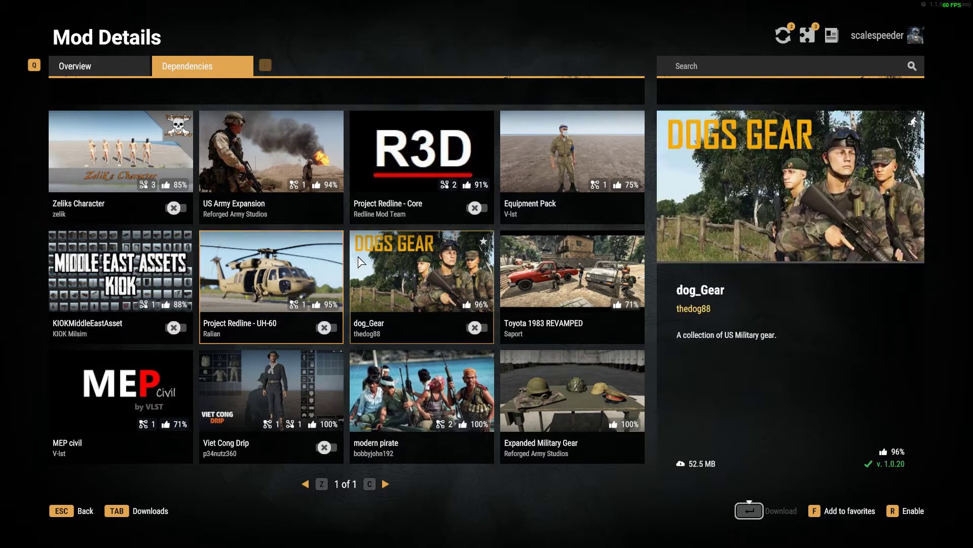
pyautogui.click(271, 272)
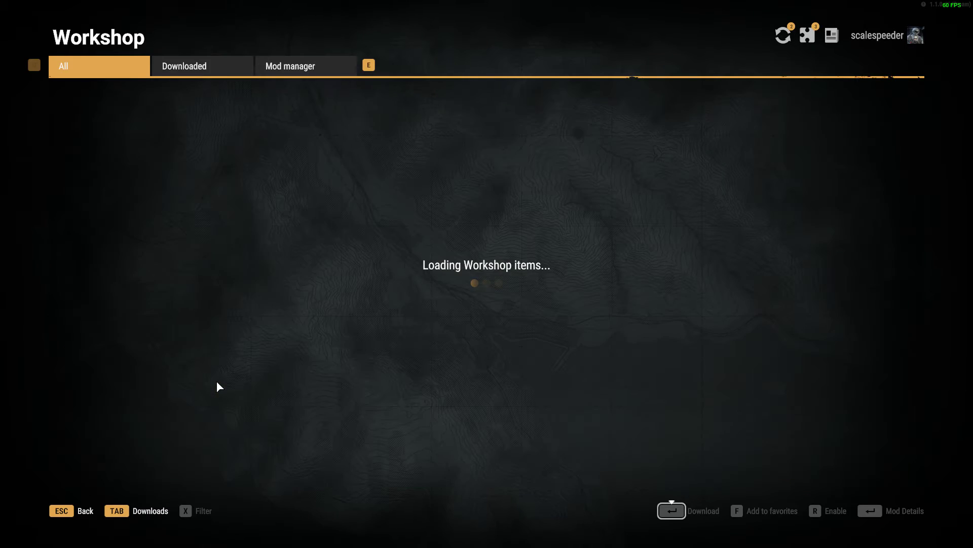
# Open Kalvoy Island's details from the Enabled list in the Mod manager.
pyautogui.click(291, 66)
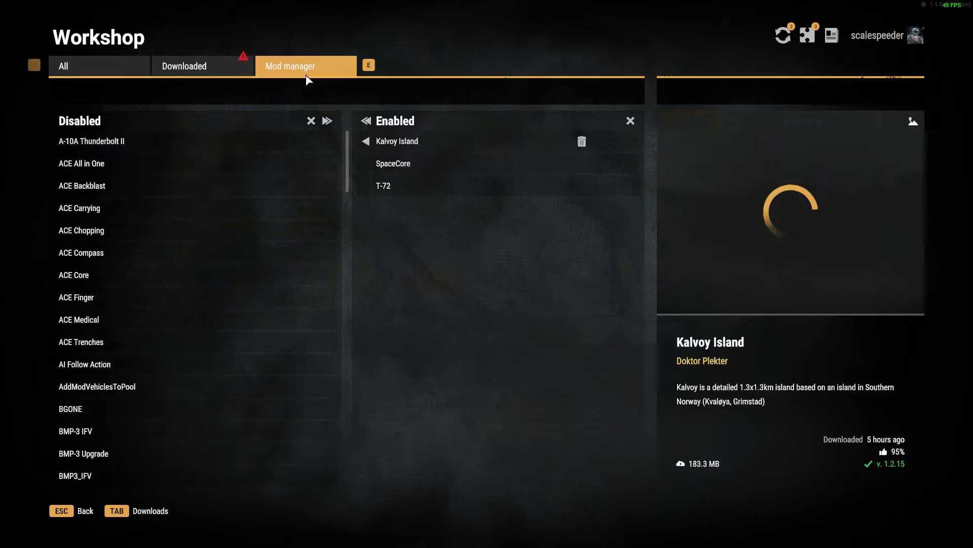
pyautogui.click(397, 141)
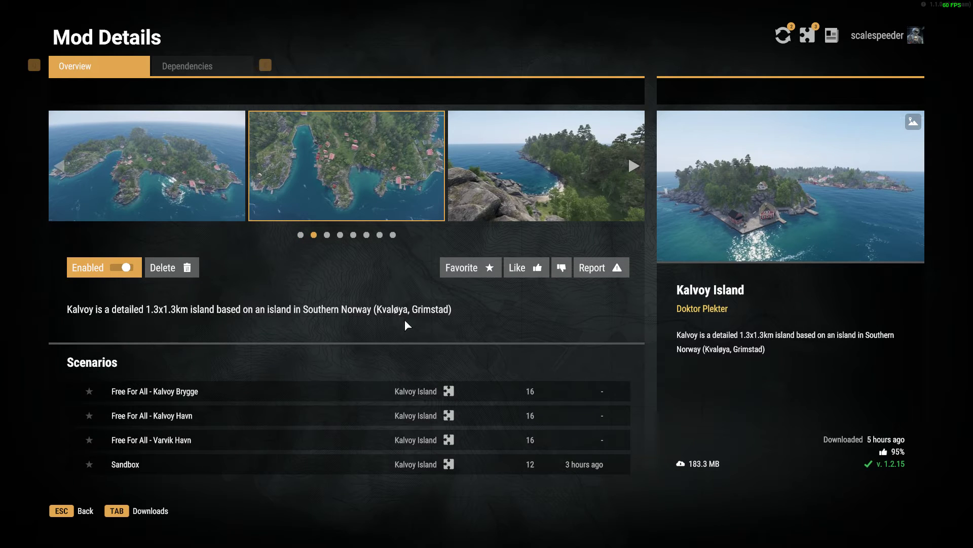
pyautogui.moveTo(418, 325)
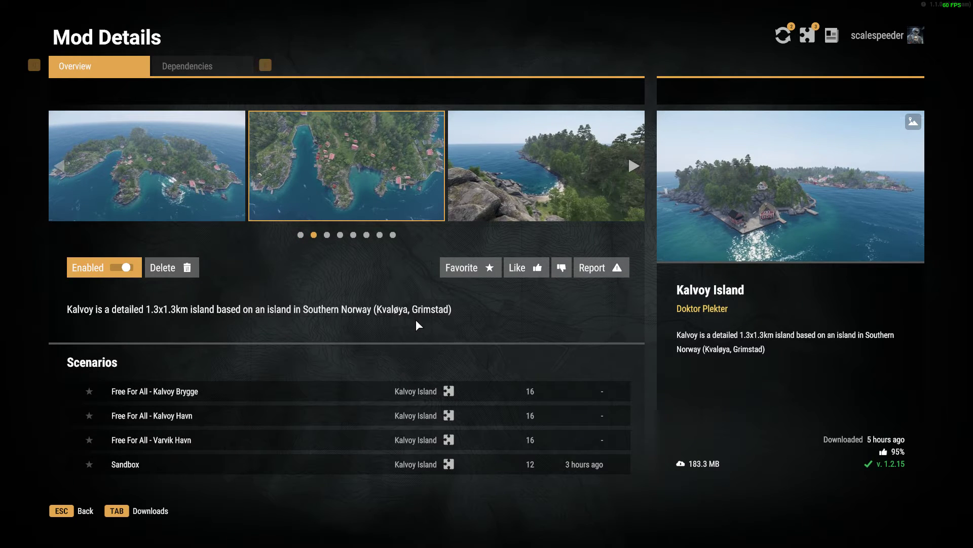
pyautogui.moveTo(223, 464)
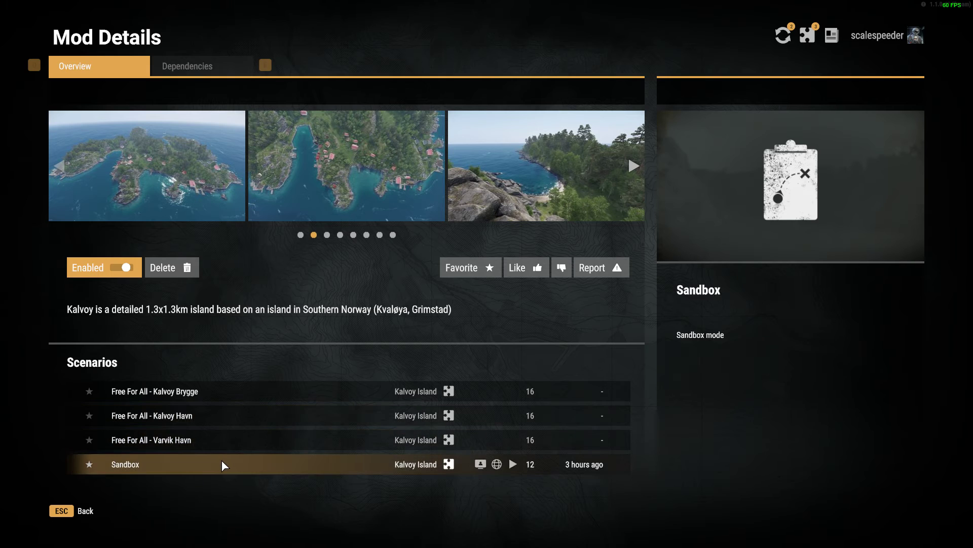
pyautogui.moveTo(164, 469)
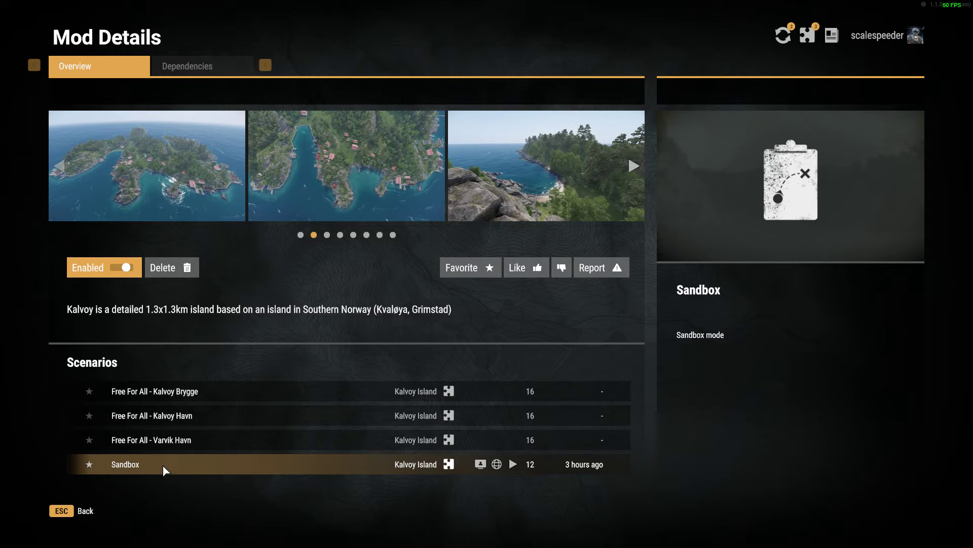
pyautogui.moveTo(157, 473)
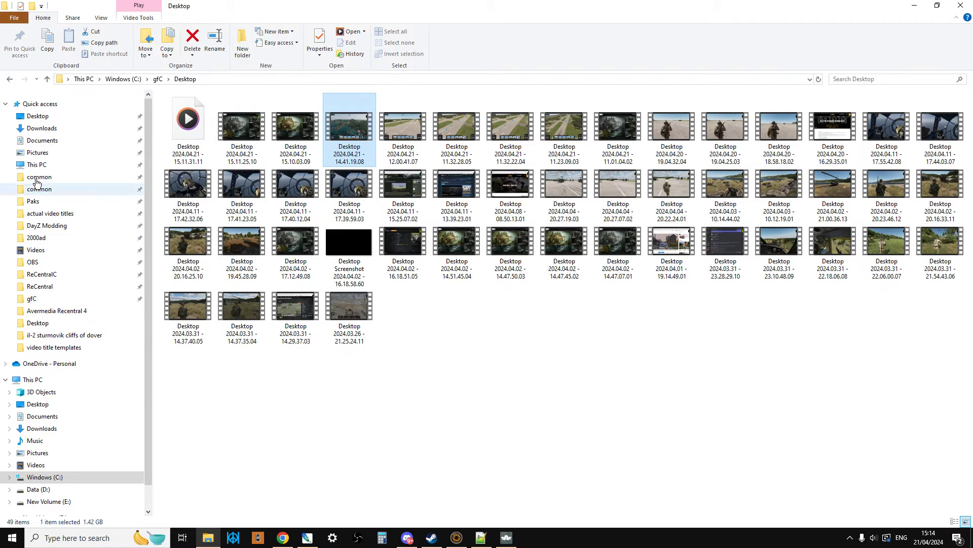
# Go to the personal user folder under C:\Users.
pyautogui.click(36, 165)
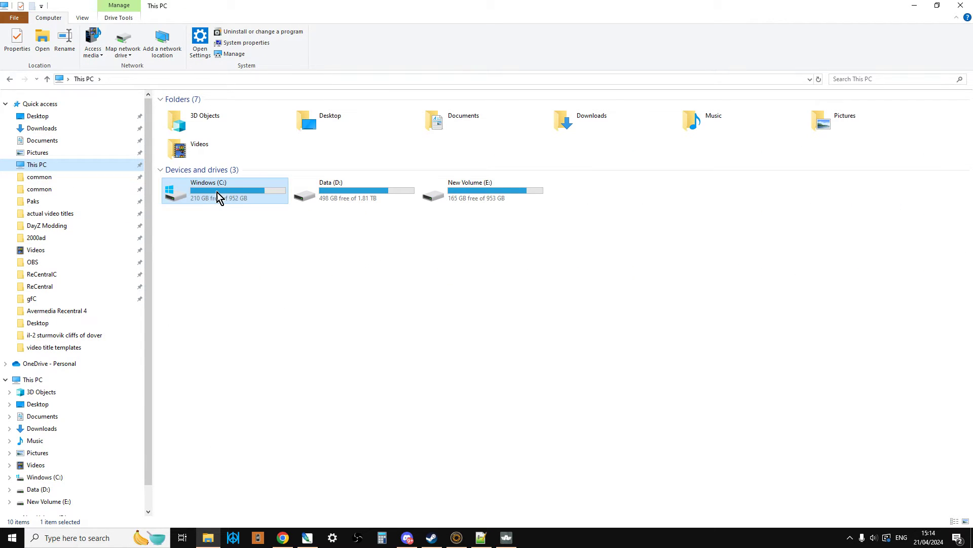
pyautogui.doubleClick(218, 190)
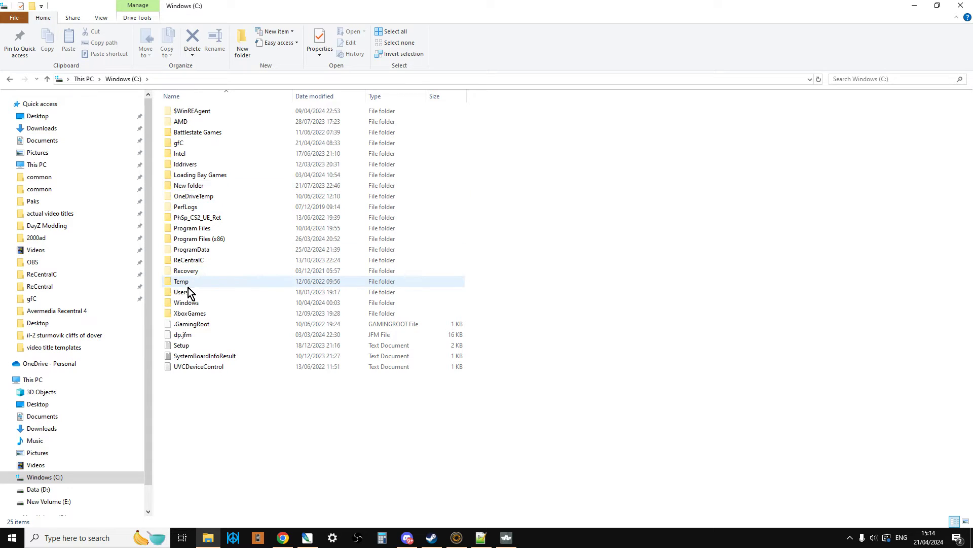
pyautogui.doubleClick(181, 292)
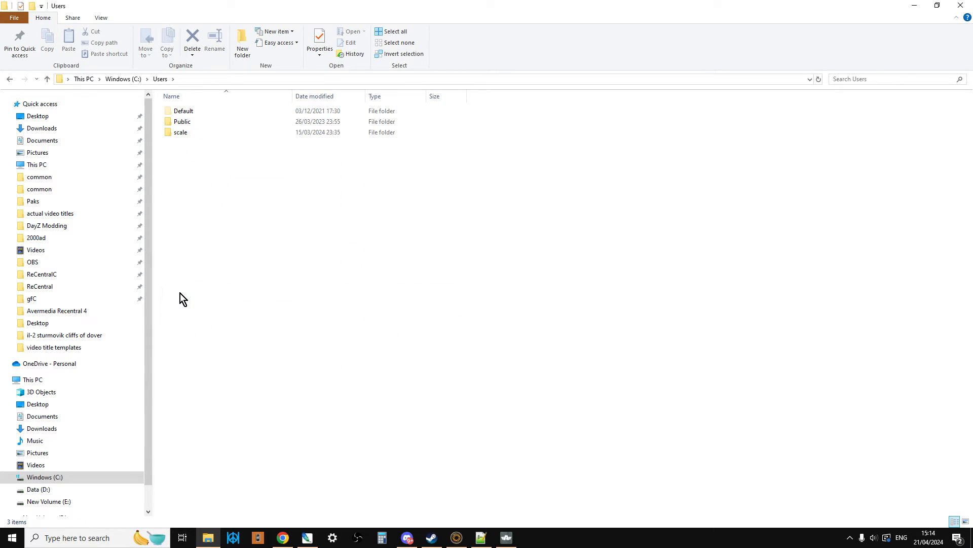
pyautogui.click(180, 132)
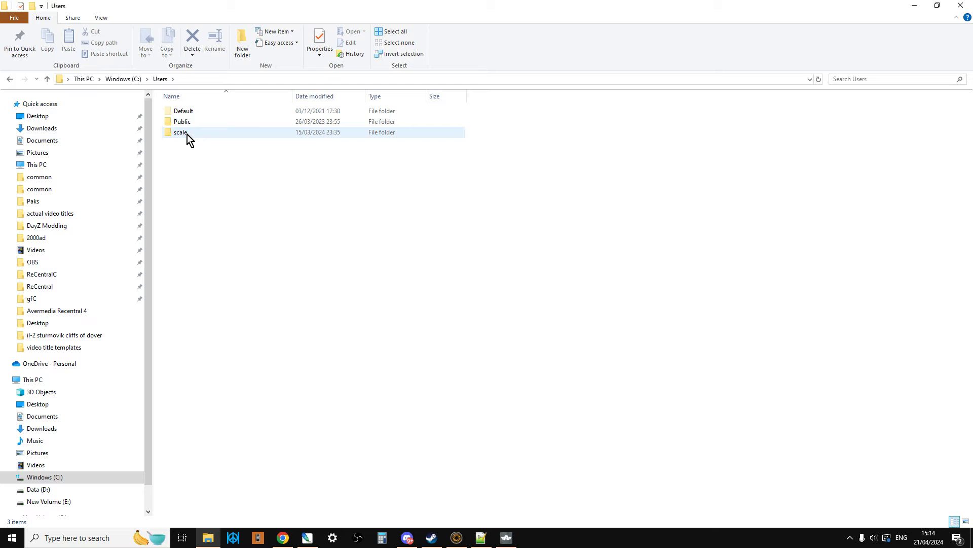
pyautogui.doubleClick(180, 132)
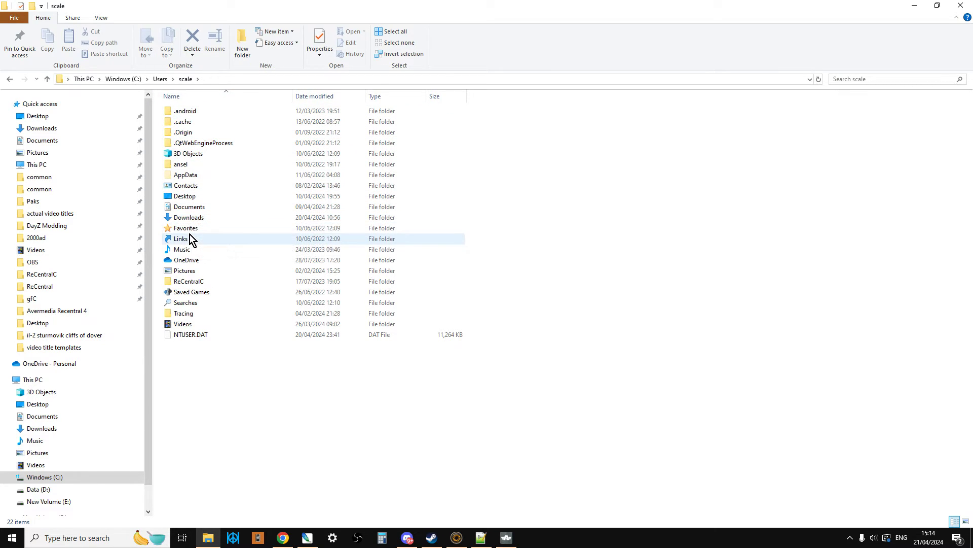
pyautogui.moveTo(189, 281)
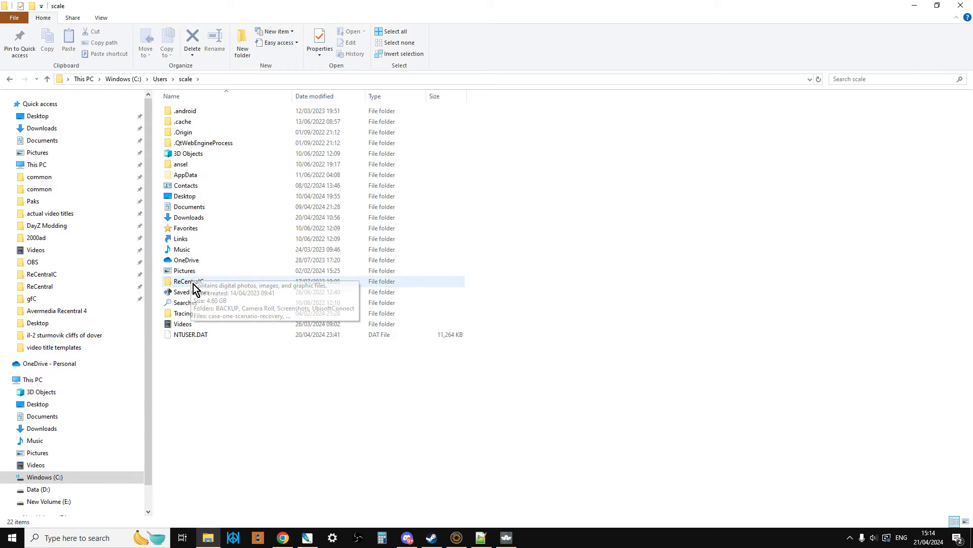
pyautogui.moveTo(199, 212)
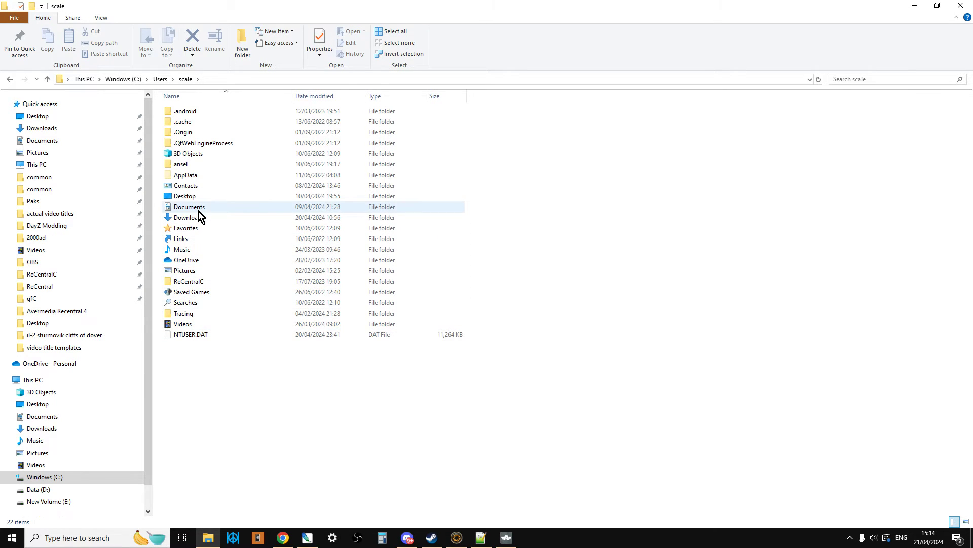
pyautogui.moveTo(187, 210)
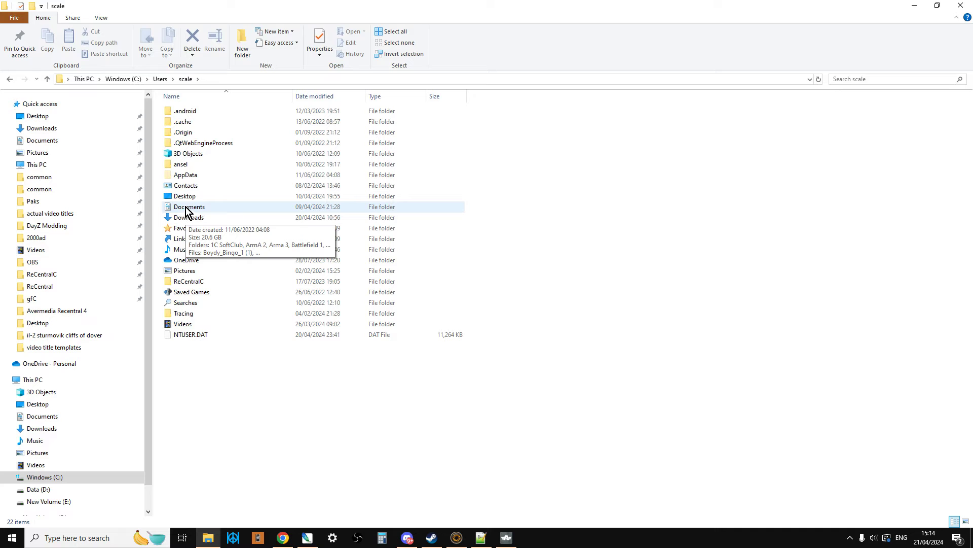
# Open Documents, then My Games, then the ArmaReforger folder.
pyautogui.doubleClick(190, 206)
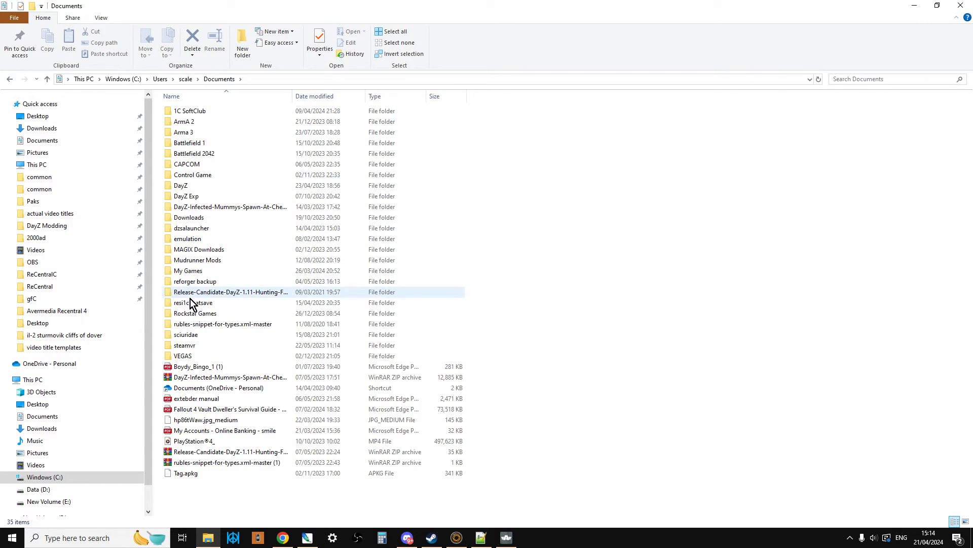
pyautogui.doubleClick(187, 270)
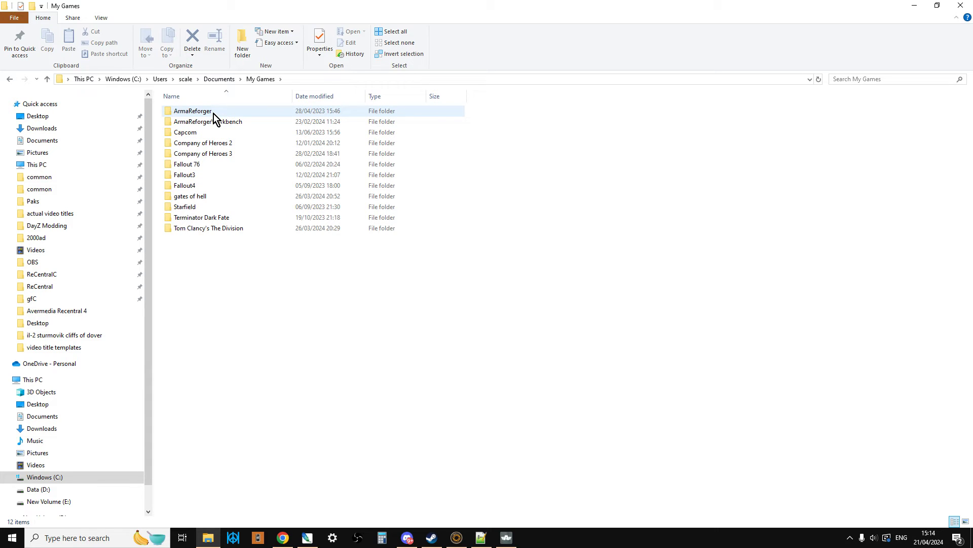
pyautogui.doubleClick(191, 110)
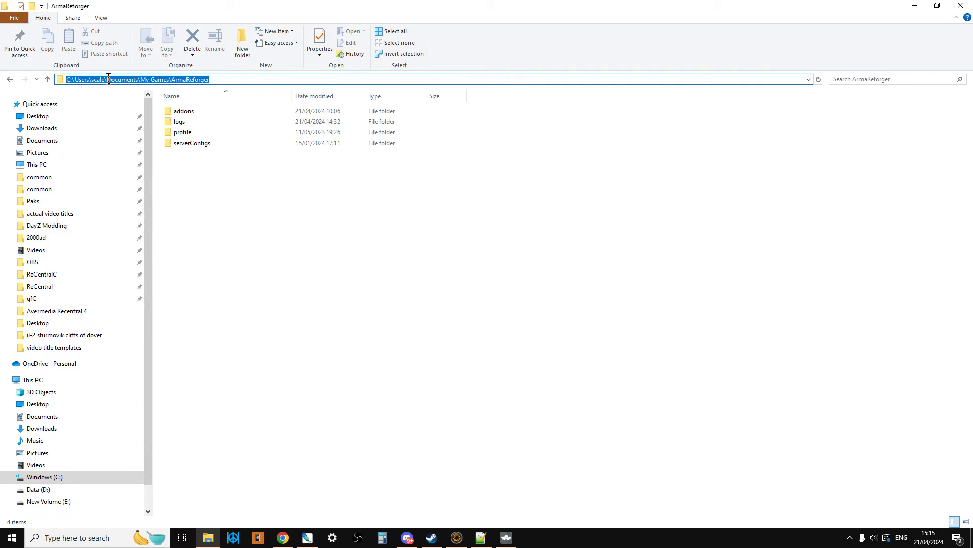
pyautogui.moveTo(145, 76)
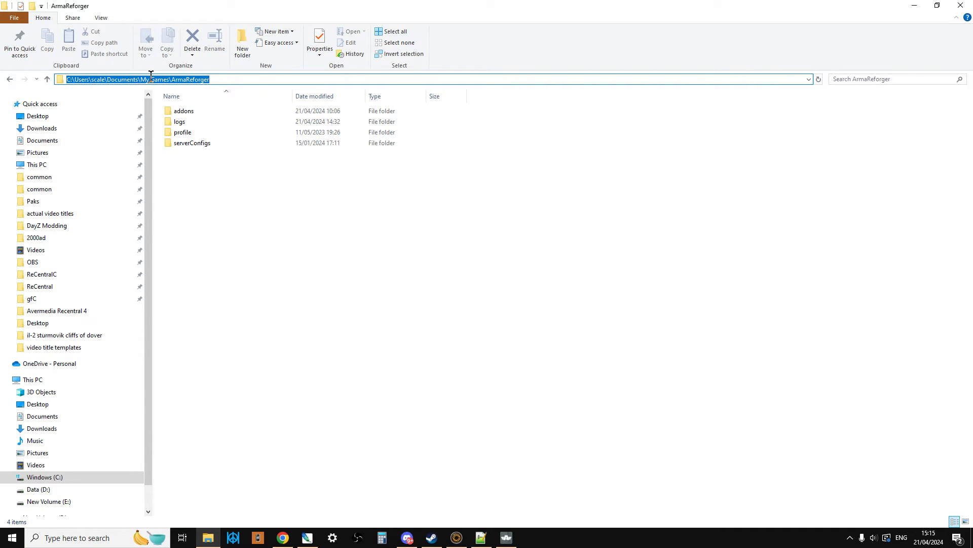
pyautogui.moveTo(199, 169)
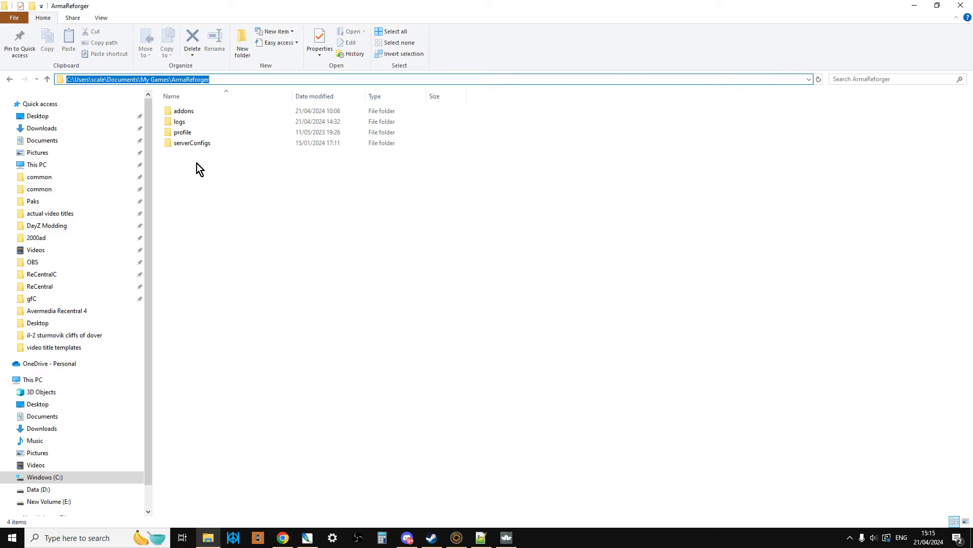
pyautogui.doubleClick(192, 142)
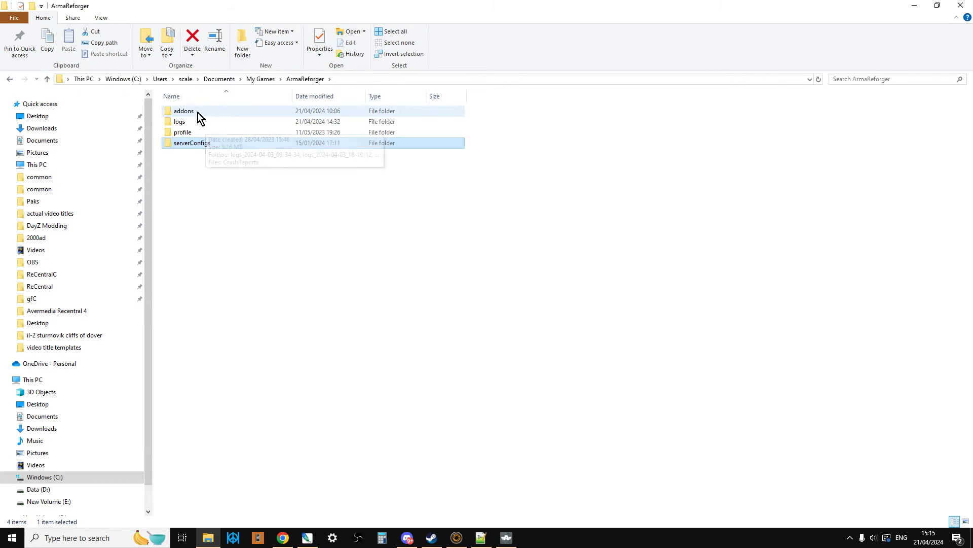
# Open the addons folder and scroll to the KalvoyIsland_597244C8DBD1A9B9 mod folder.
pyautogui.doubleClick(184, 111)
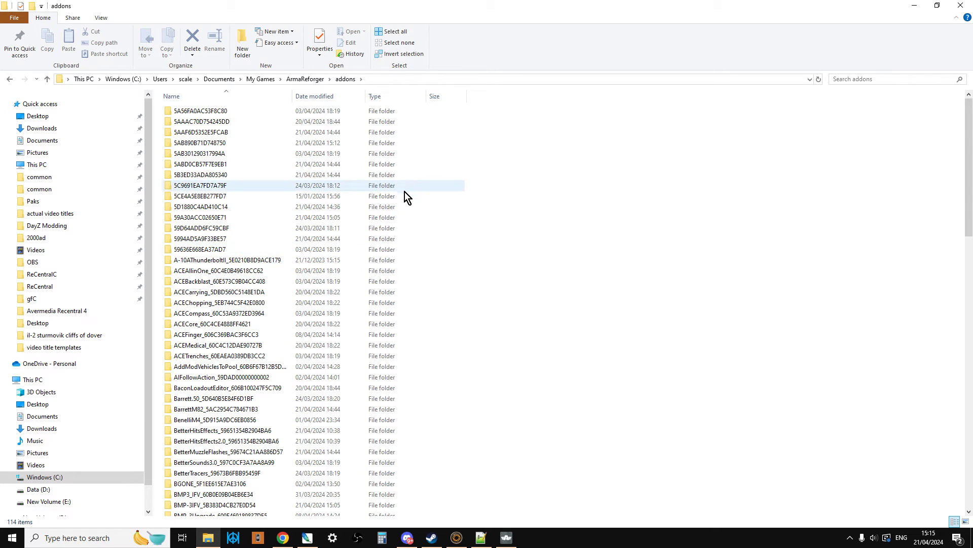
pyautogui.scroll(-3)
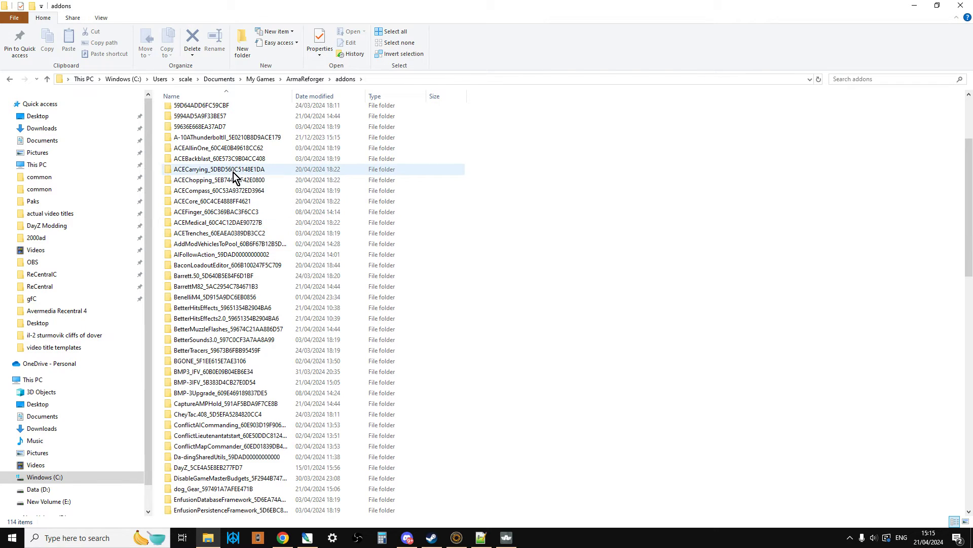
pyautogui.scroll(-3)
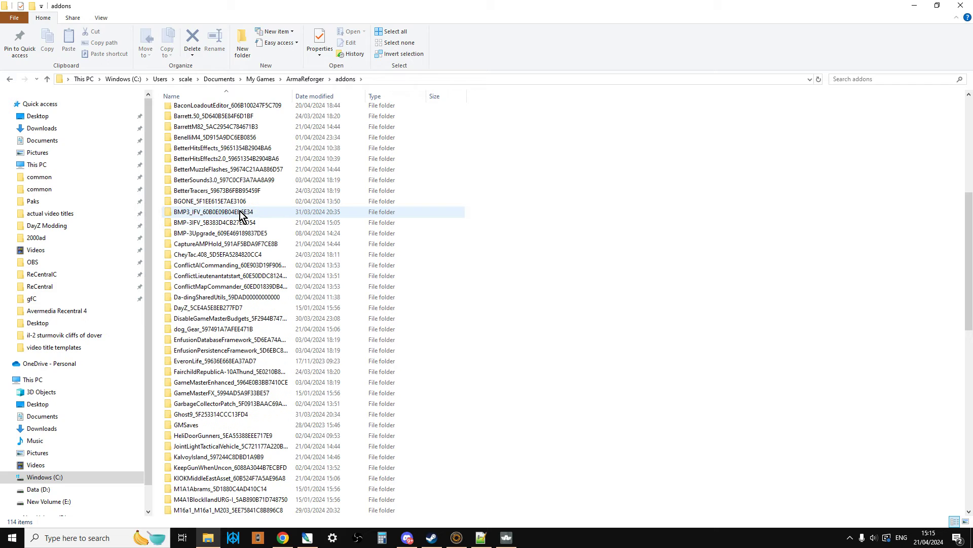
pyautogui.moveTo(243, 218)
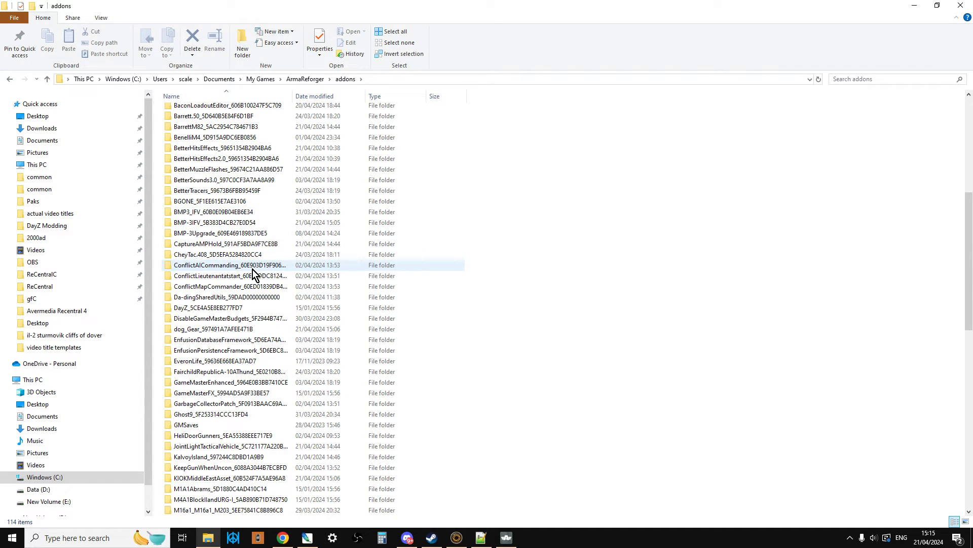
pyautogui.moveTo(262, 270)
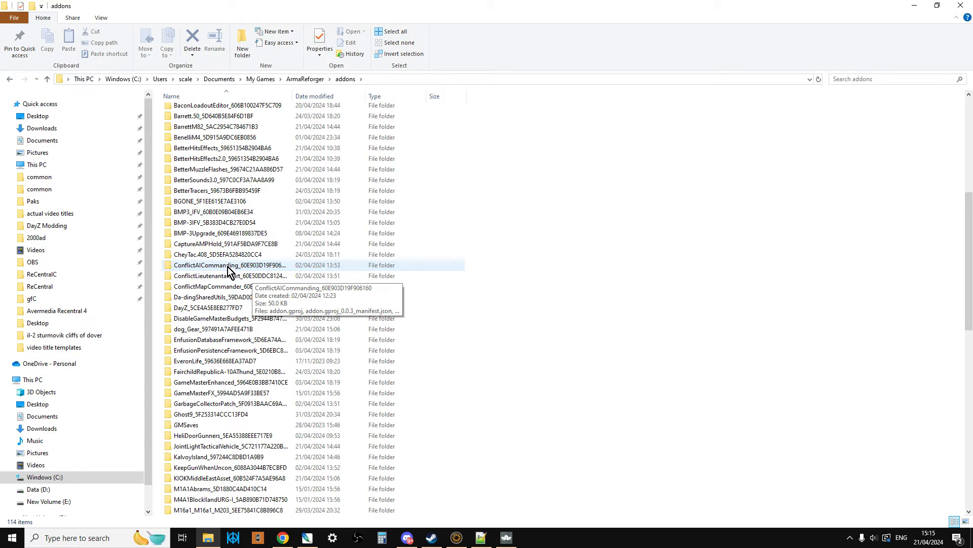
pyautogui.moveTo(205, 268)
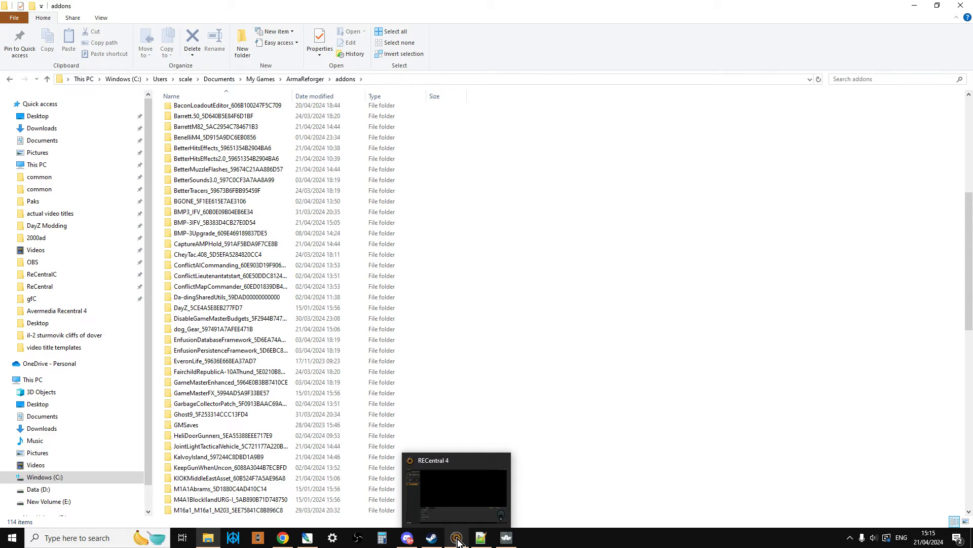
pyautogui.click(457, 537)
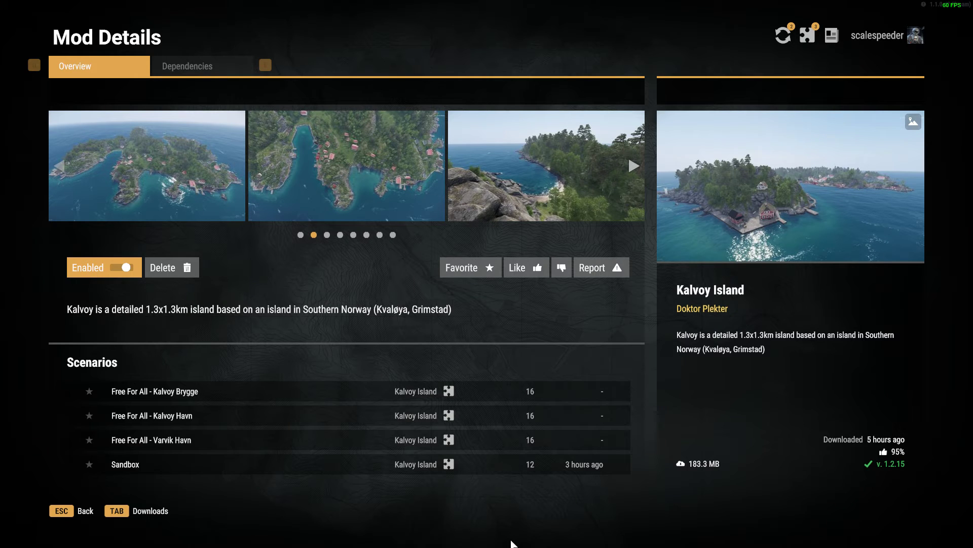
pyautogui.moveTo(316, 528)
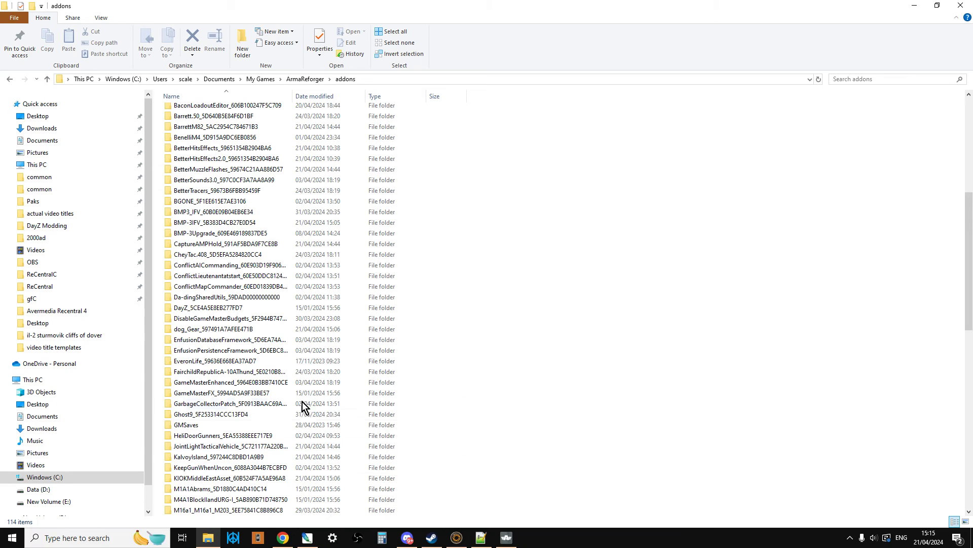
pyautogui.scroll(-3)
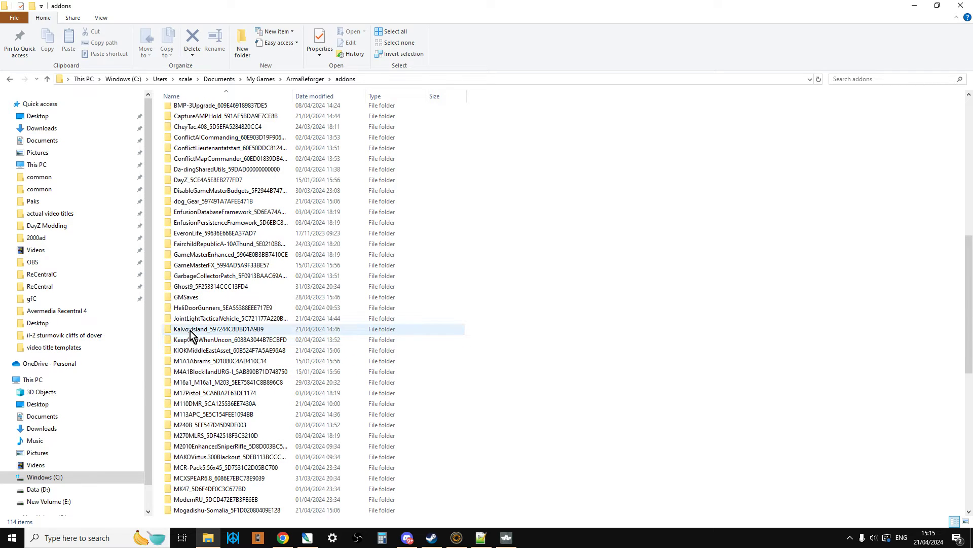
pyautogui.moveTo(277, 335)
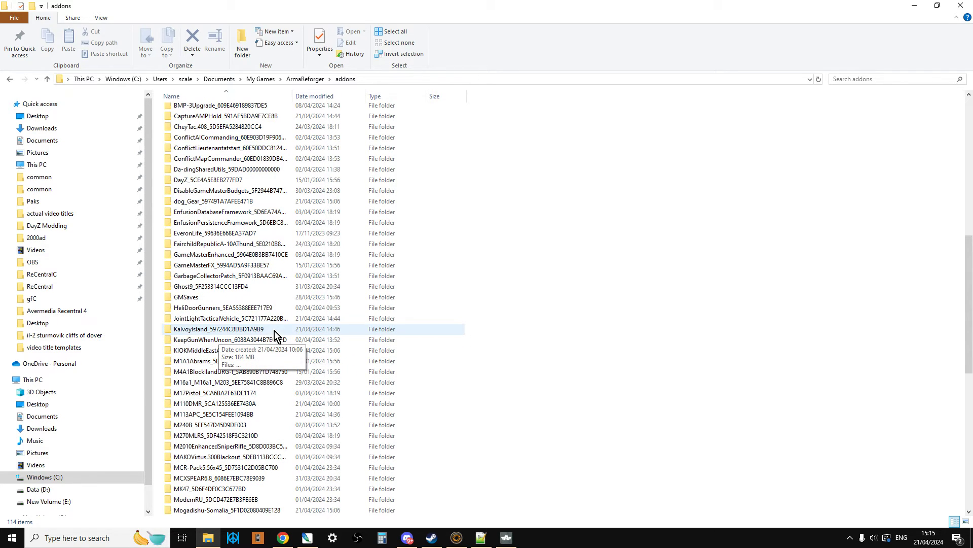
pyautogui.moveTo(229, 332)
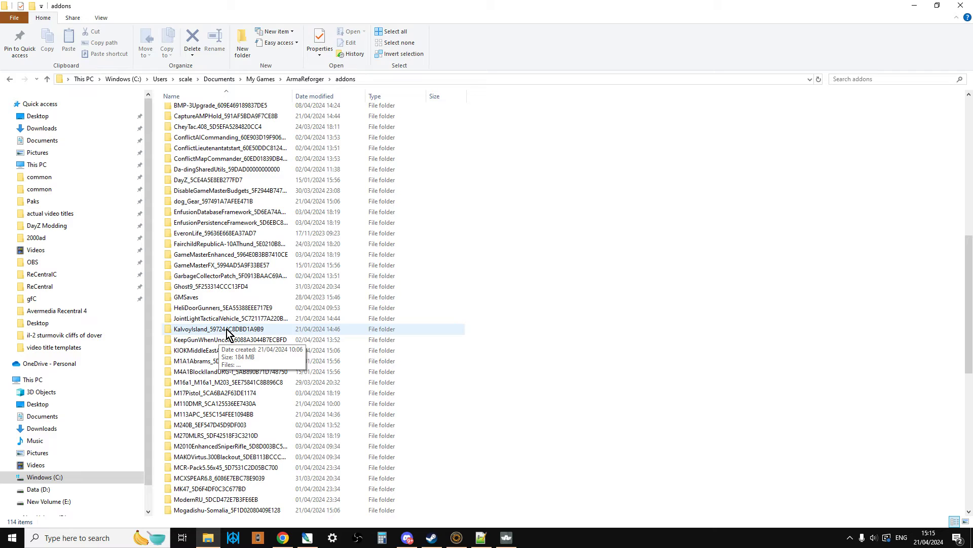
# Open the KalvoyIsland folder's ServerData.json with Notepad++.
pyautogui.doubleClick(217, 328)
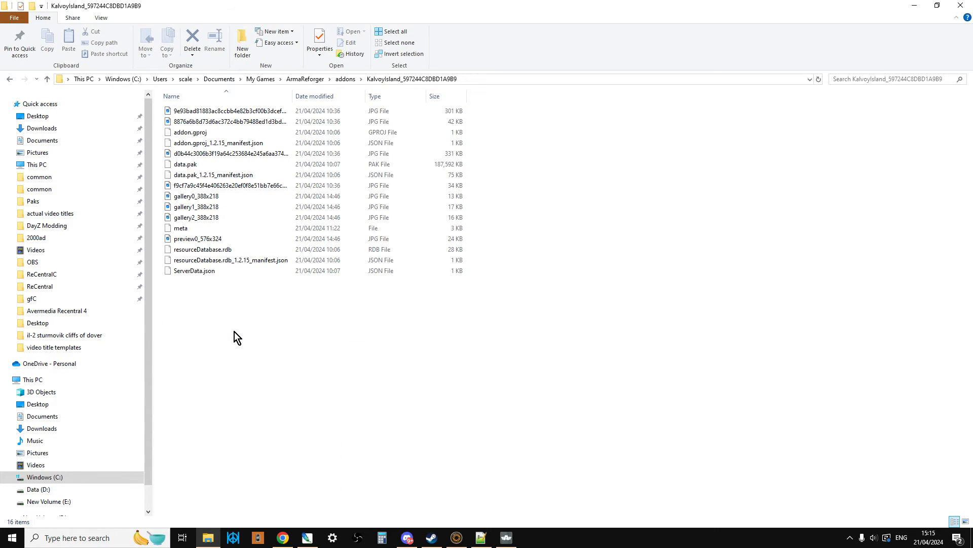
pyautogui.moveTo(188, 274)
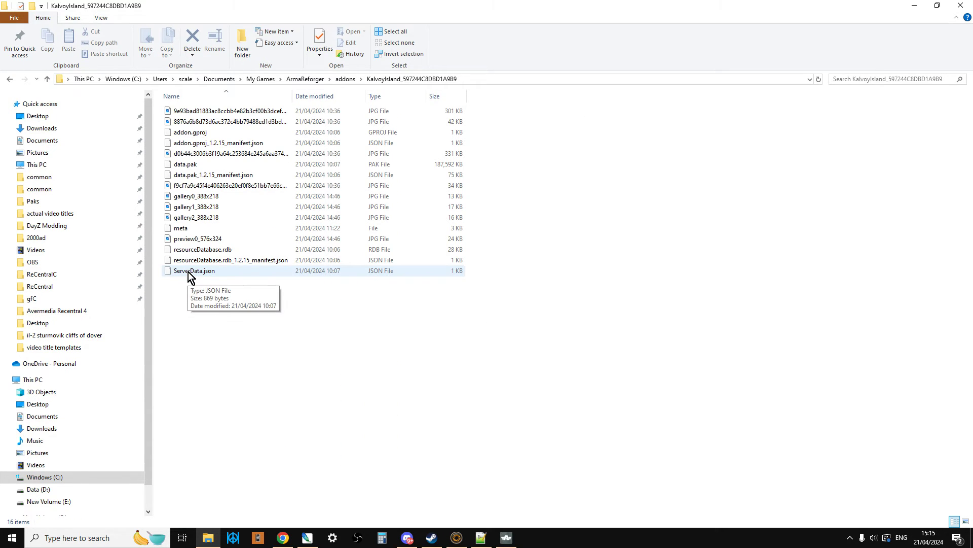
pyautogui.rightClick(193, 271)
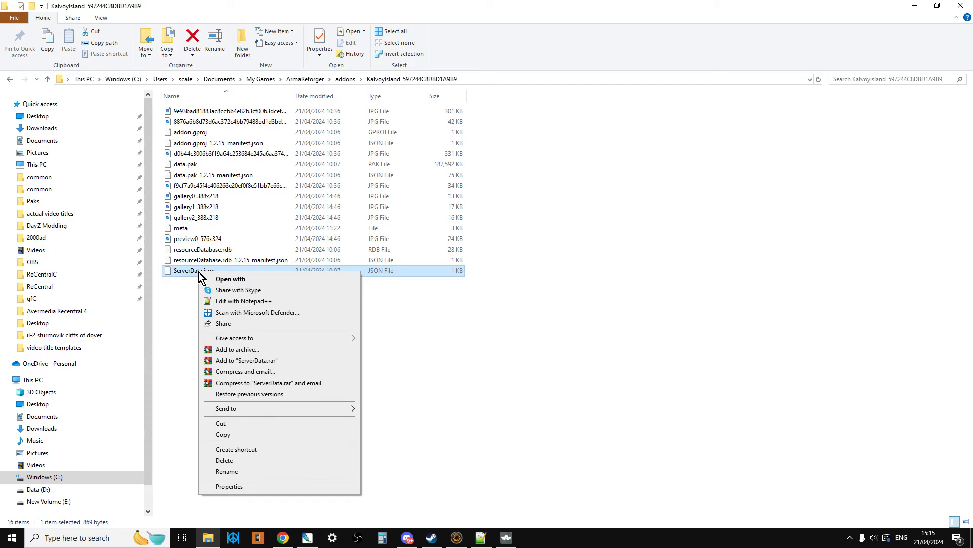
pyautogui.click(244, 301)
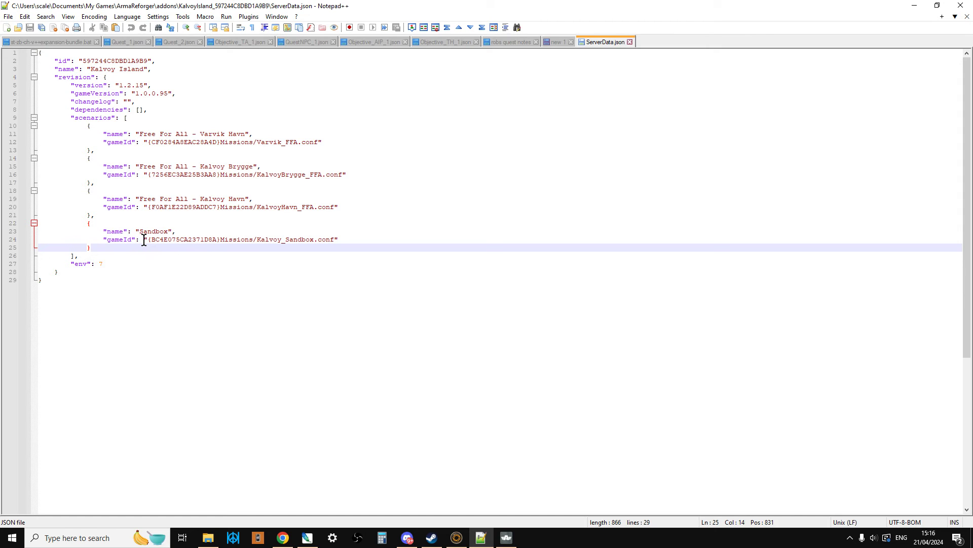
# Copy the gameId {BC4E075CA2371D8A}Missions/Kalvoy_Sandbox.conf from line 24.
pyautogui.moveTo(145, 239); pyautogui.dragTo(317, 239)
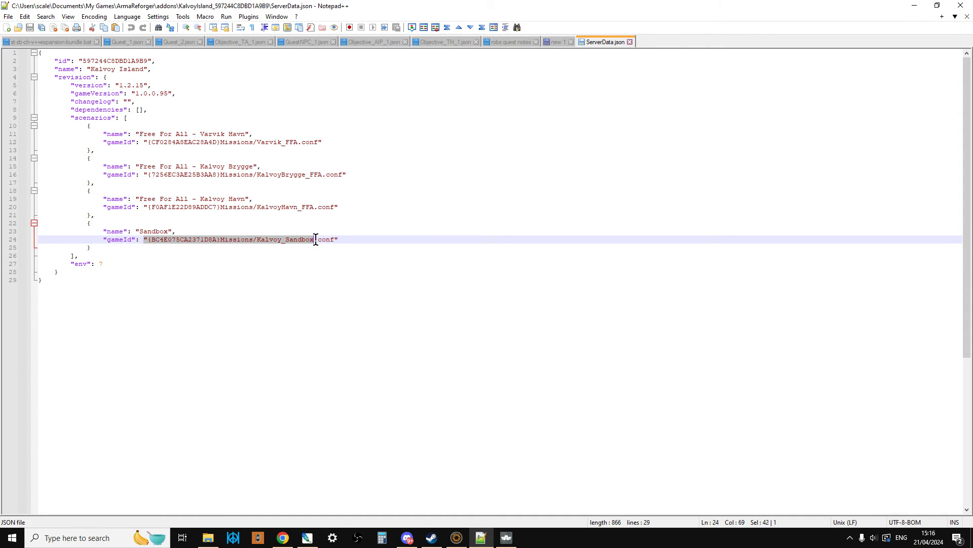
pyautogui.rightClick(318, 239)
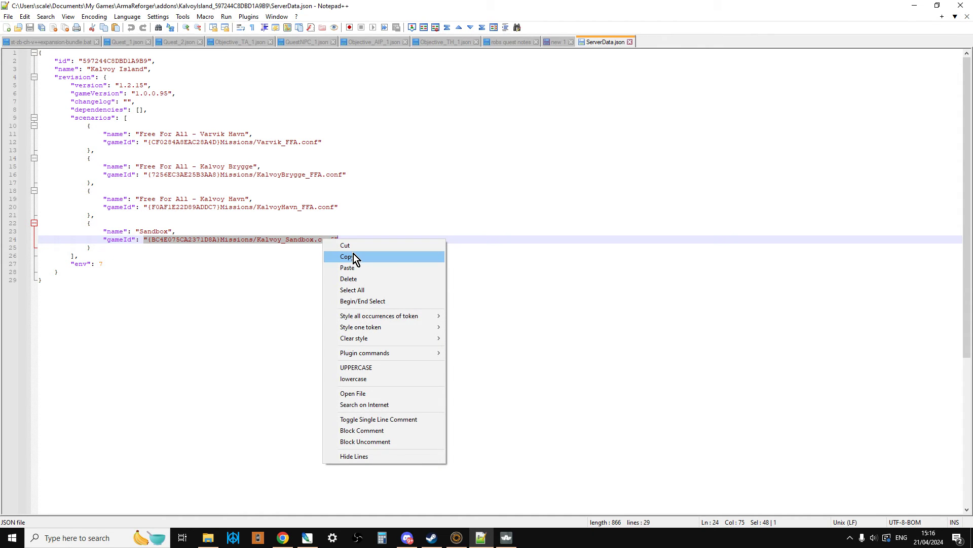
pyautogui.click(347, 256)
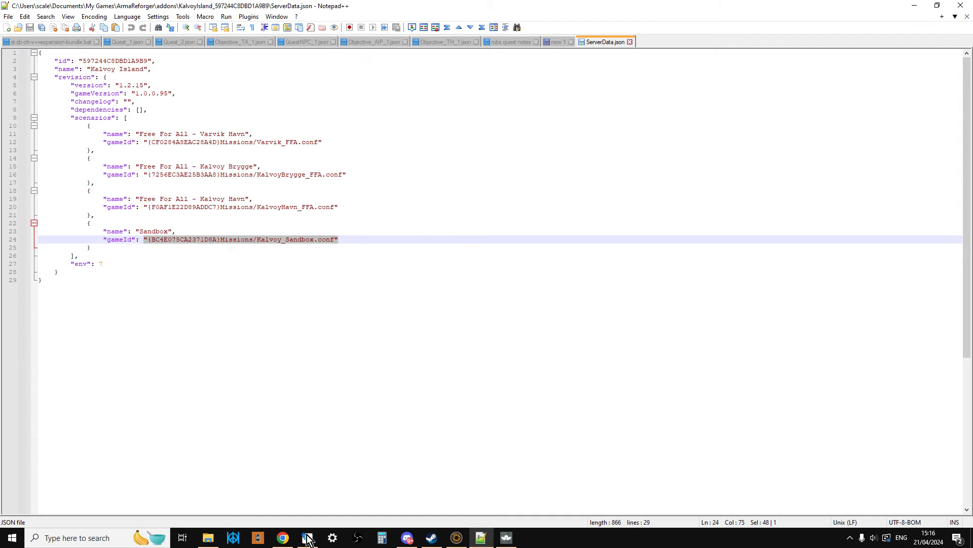
# Open the config file editor in the Nitrado server settings.
pyautogui.click(283, 538)
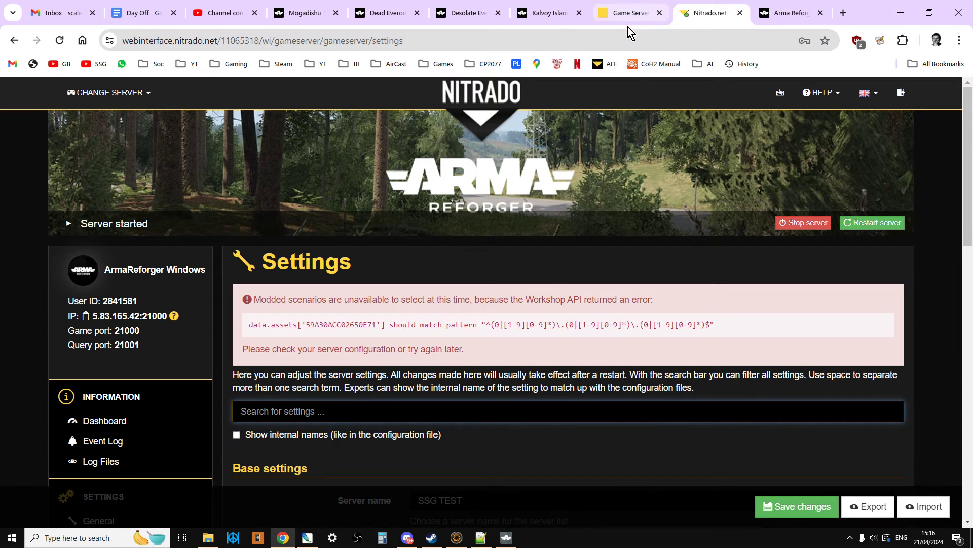
pyautogui.scroll(-3)
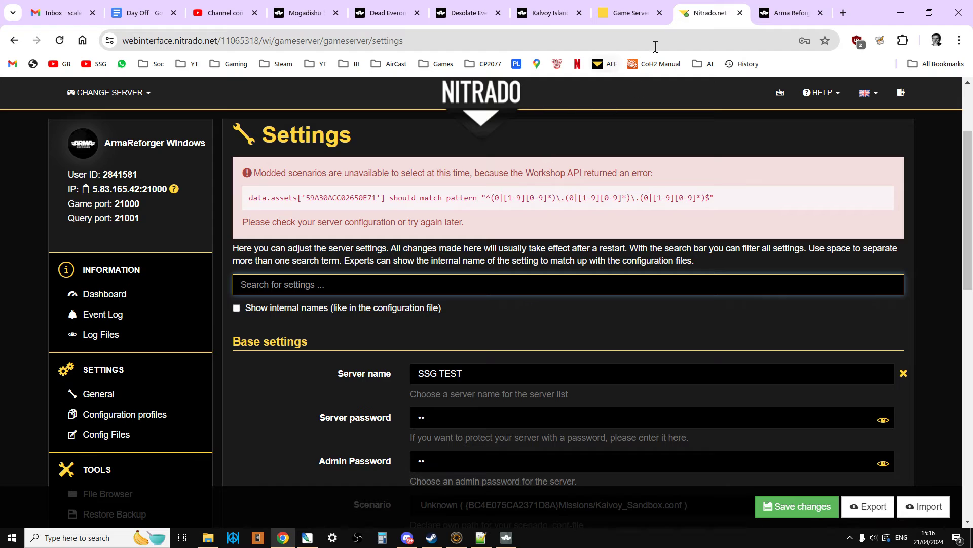
pyautogui.scroll(-3)
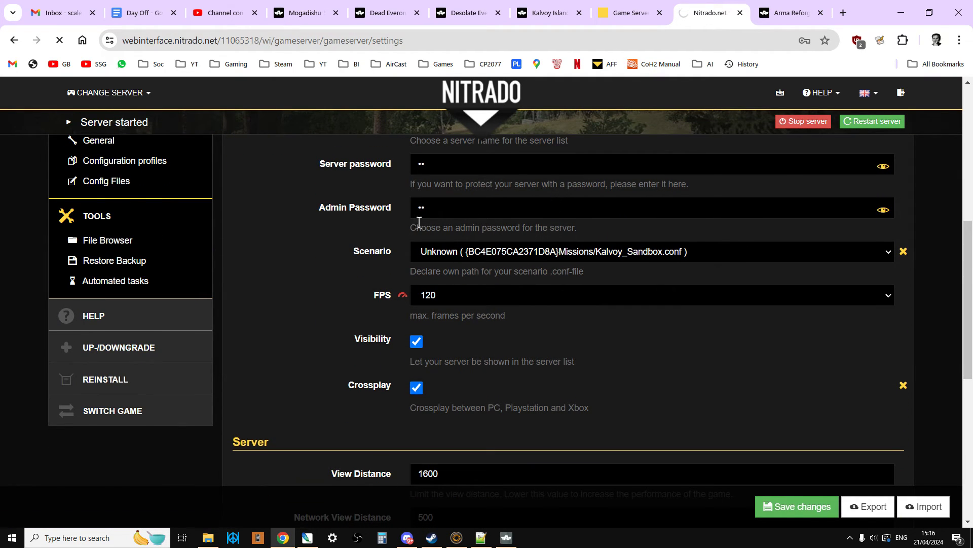
pyautogui.click(106, 181)
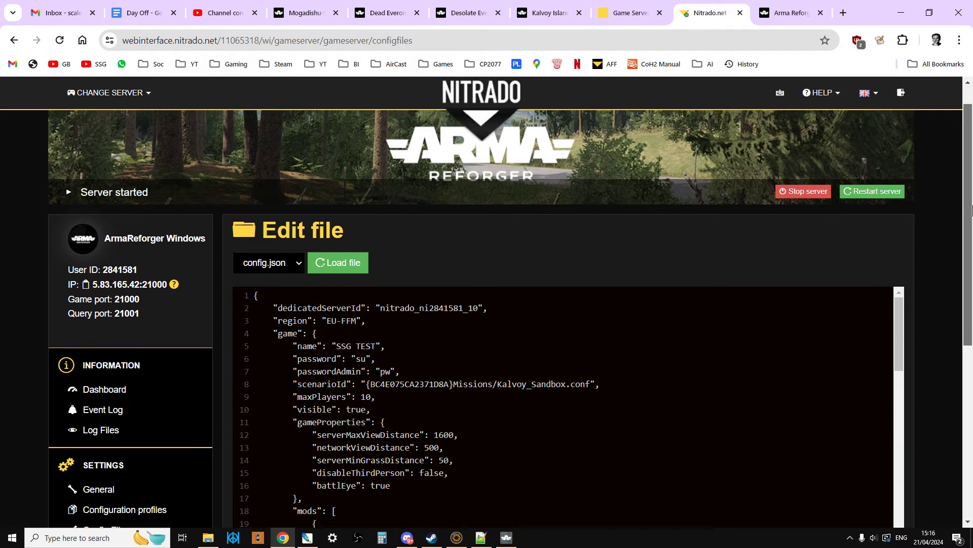
# Set scenarioId to the Kalvoy_Sandbox.conf path and scroll to the mods list.
pyautogui.scroll(-3)
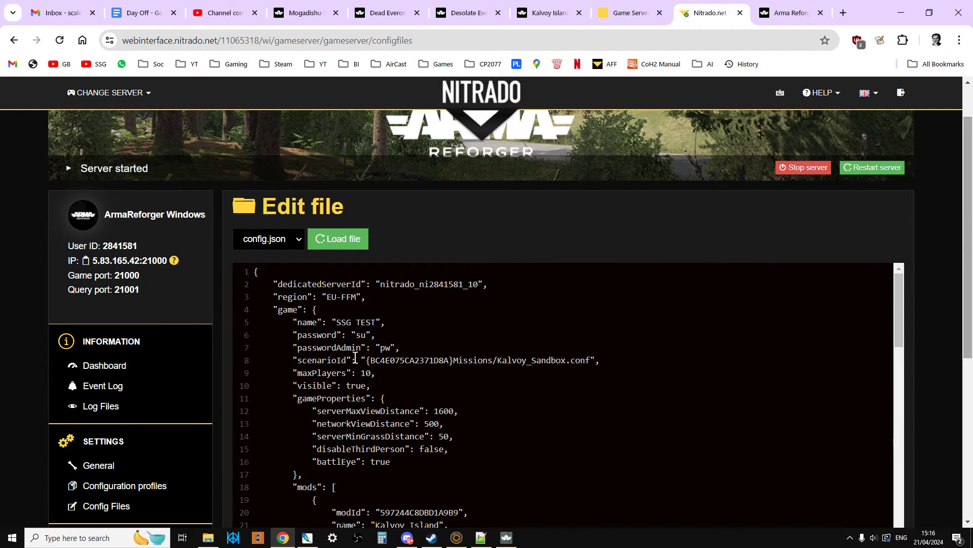
pyautogui.moveTo(365, 360); pyautogui.dragTo(593, 360)
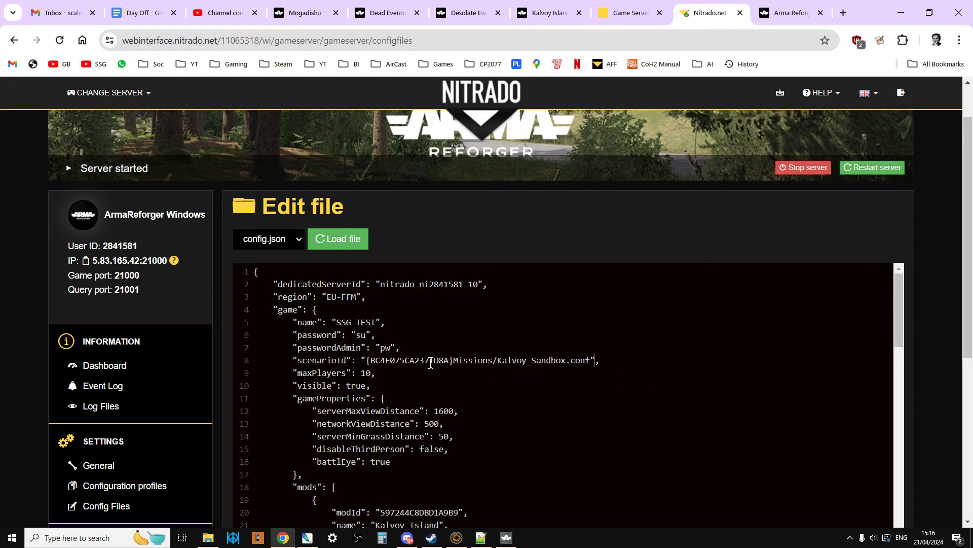
pyautogui.scroll(-3)
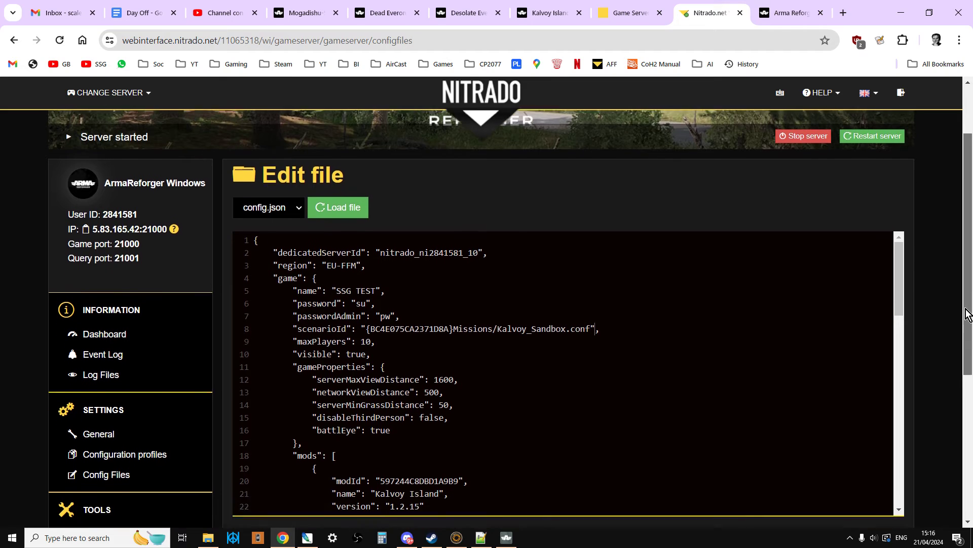
pyautogui.scroll(-3)
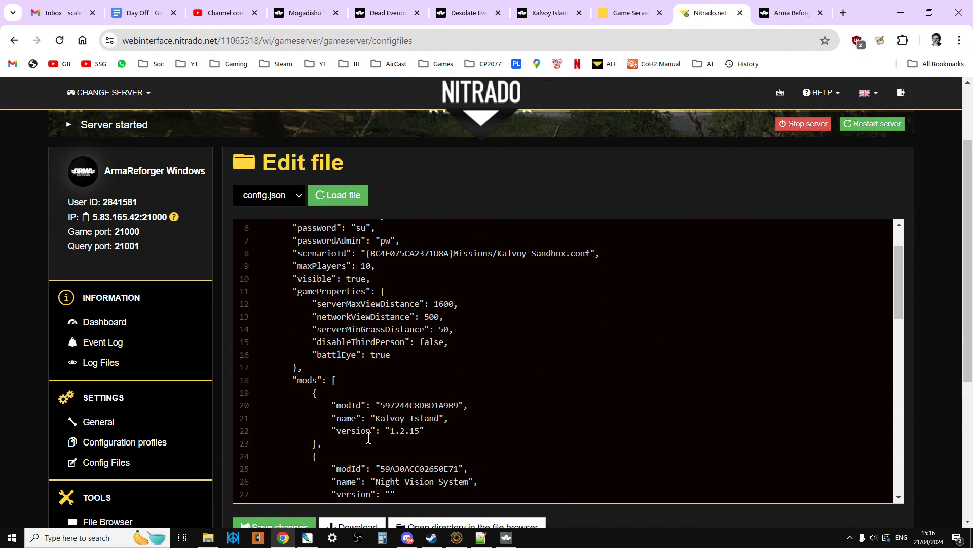
pyautogui.moveTo(488, 449)
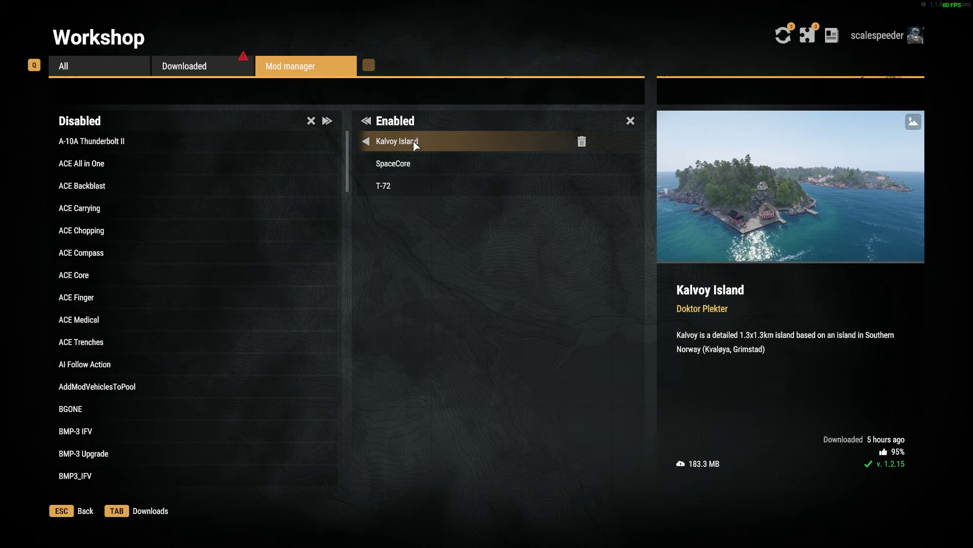
# Show the enabled mods as JSON in the mod presets.
pyautogui.click(406, 186)
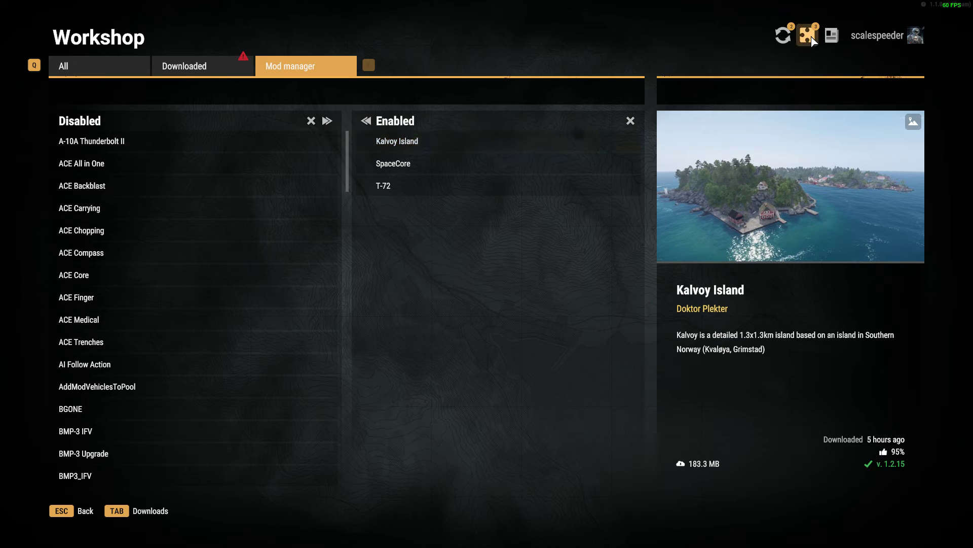
pyautogui.click(807, 35)
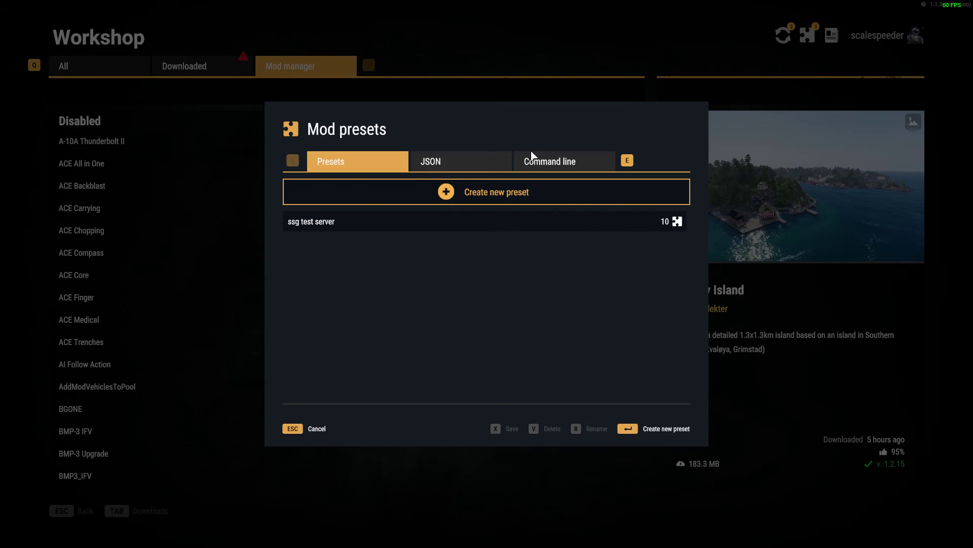
pyautogui.click(461, 162)
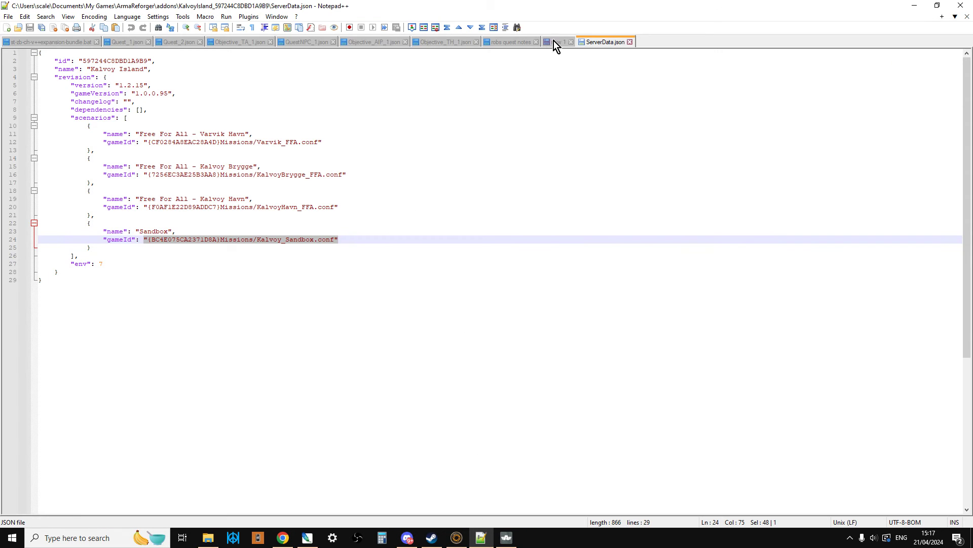
# Copy the Kalvoy Island block (lines 6–10) from the 'new 1' tab.
pyautogui.click(557, 42)
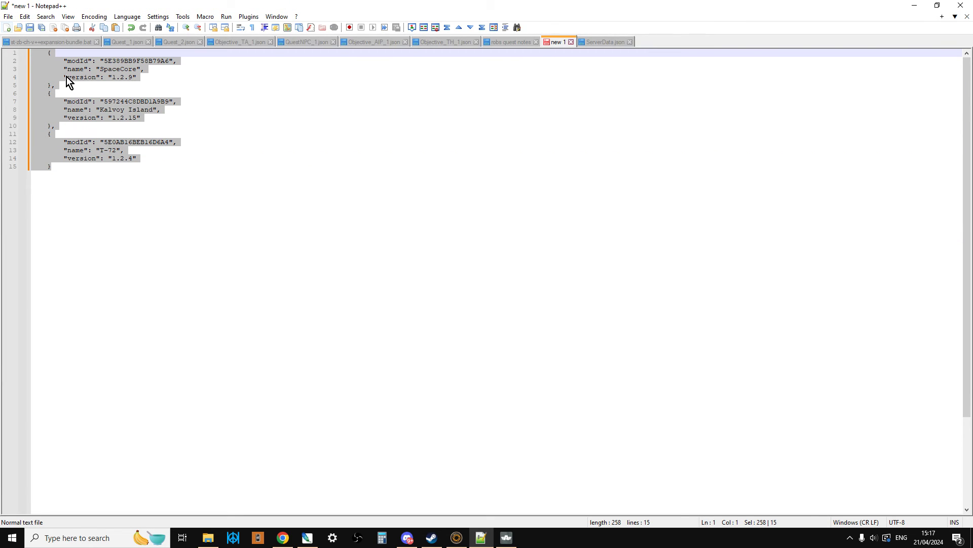
pyautogui.click(159, 166)
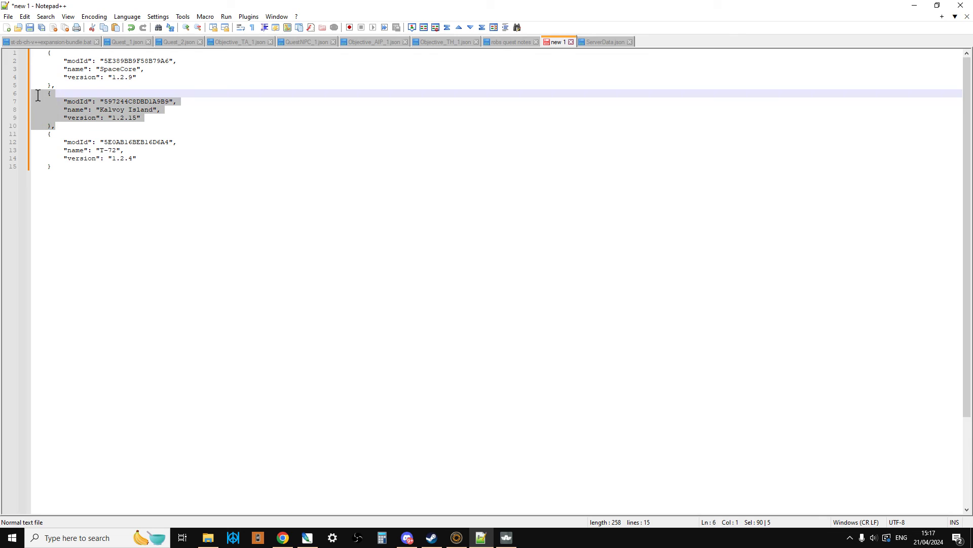
pyautogui.rightClick(101, 114)
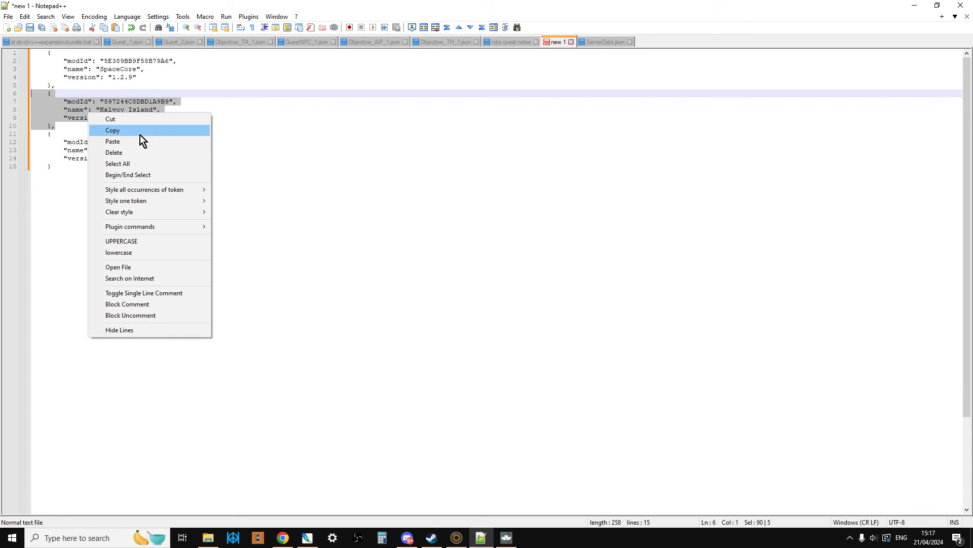
pyautogui.click(113, 131)
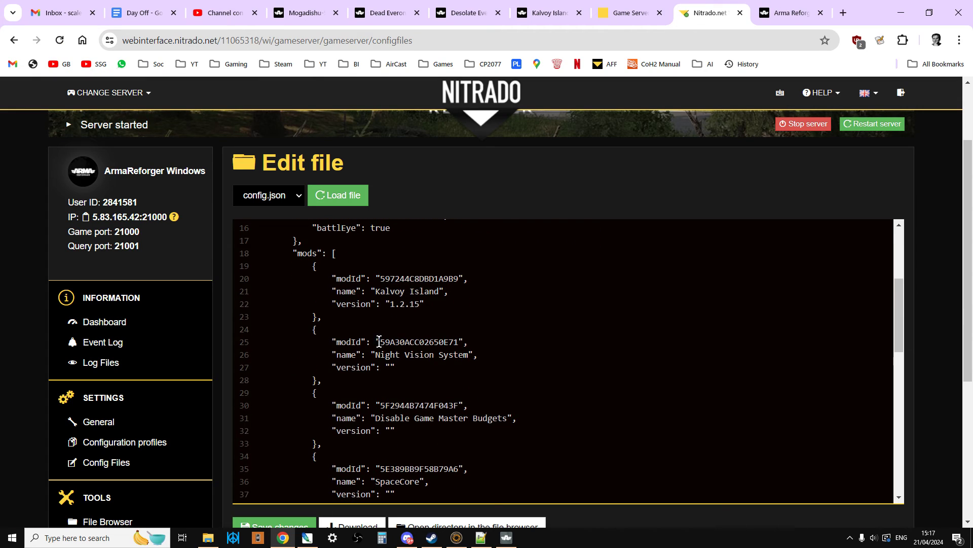
pyautogui.moveTo(326, 254)
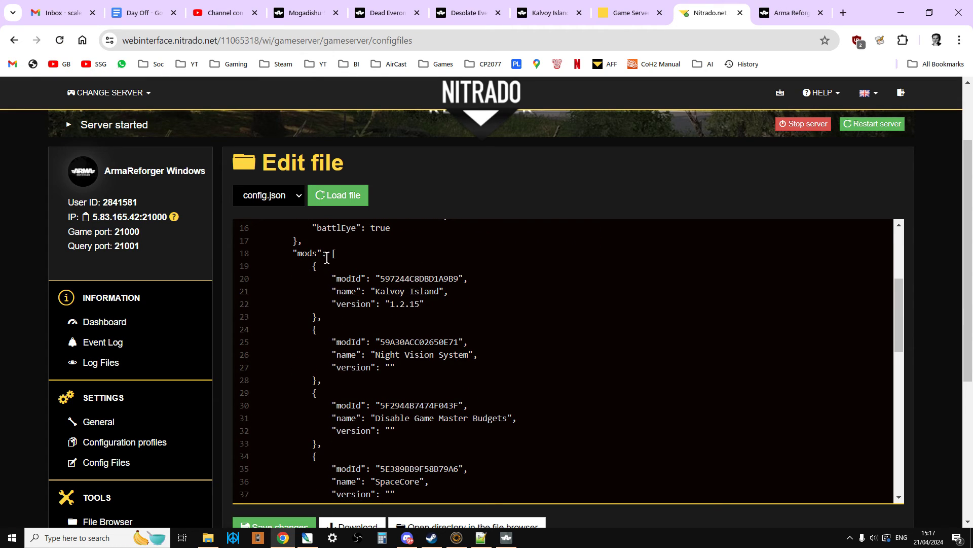
pyautogui.moveTo(314, 266); pyautogui.dragTo(322, 316)
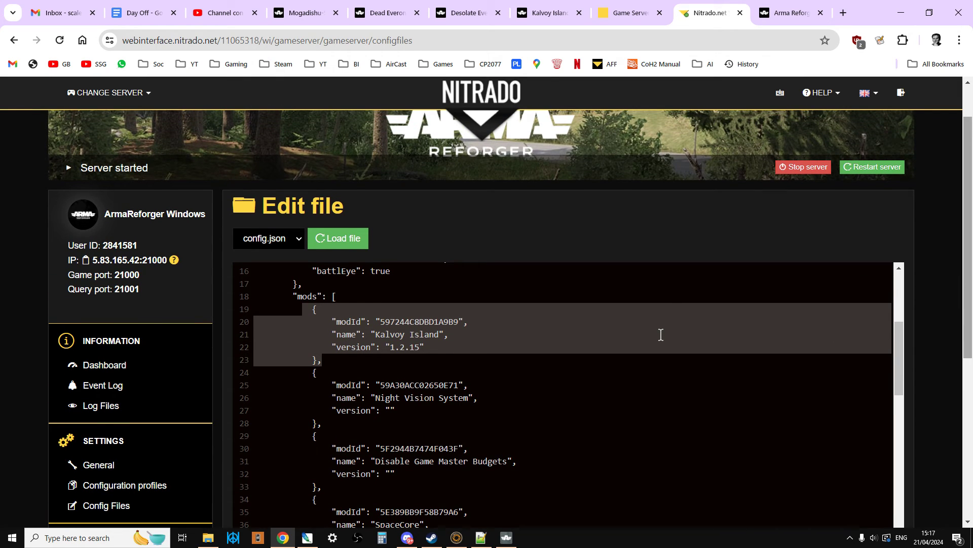
pyautogui.moveTo(948, 327)
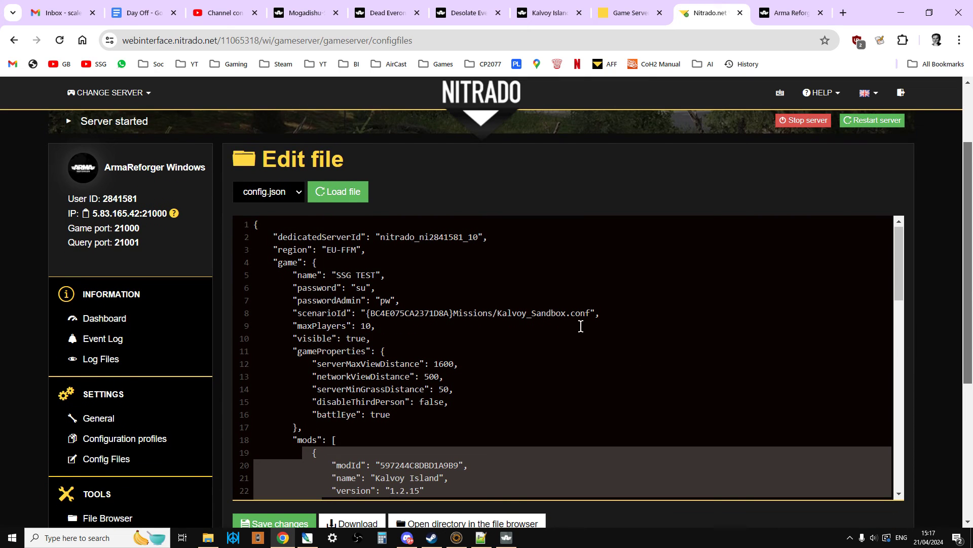
pyautogui.moveTo(461, 347)
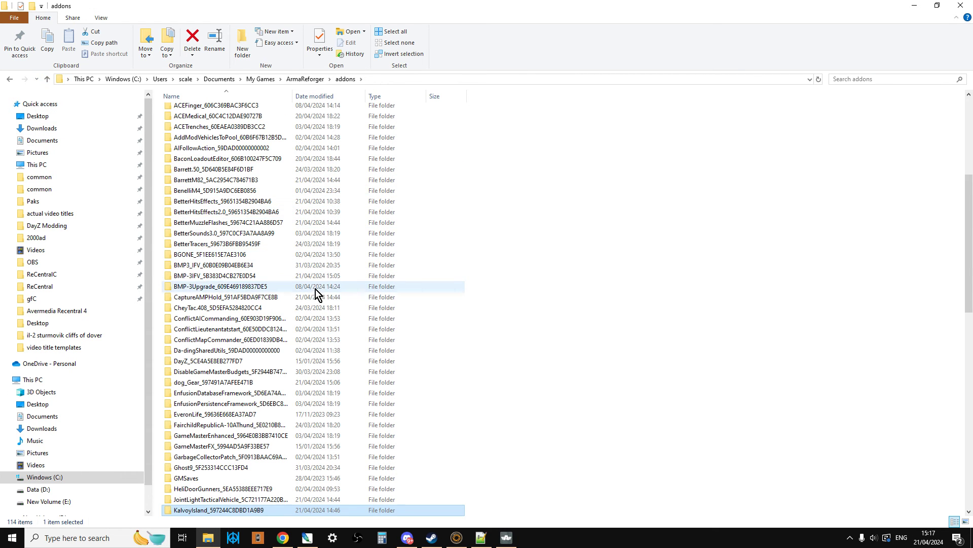
# Scroll the addons folder and open the Mogadishu-Somalia mod folder.
pyautogui.scroll(-3)
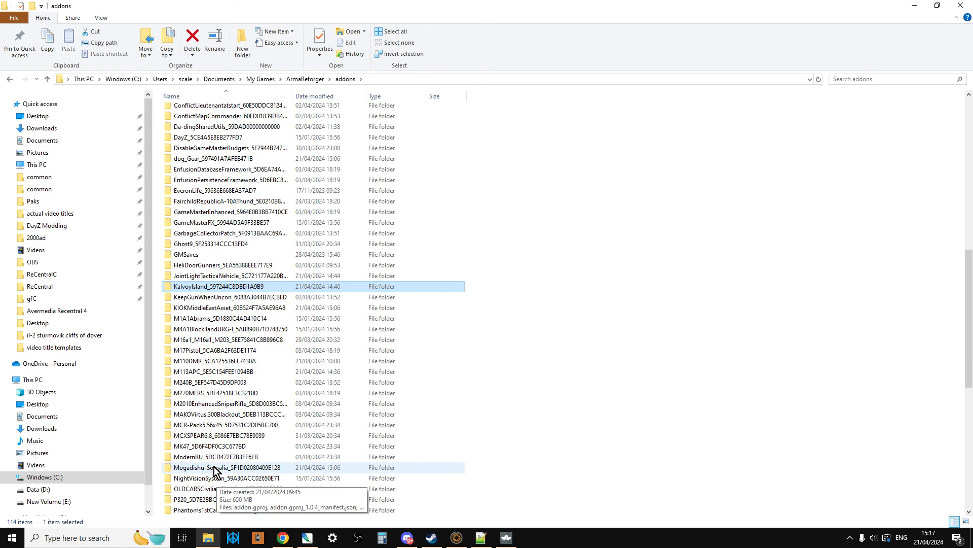
pyautogui.doubleClick(212, 467)
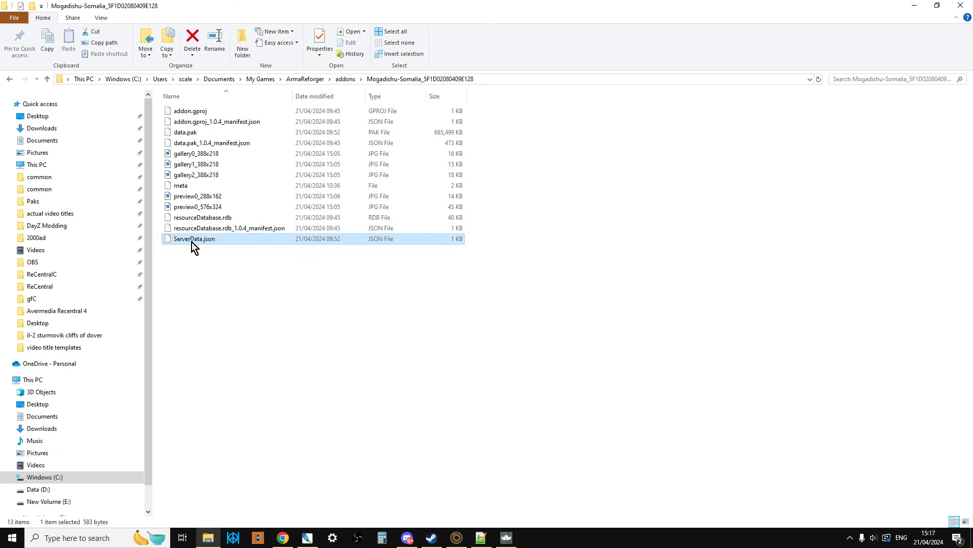
# Open Mogadishu-Somalia's ServerData.json and select the Game Master - Mogadishu gameId value.
pyautogui.doubleClick(192, 239)
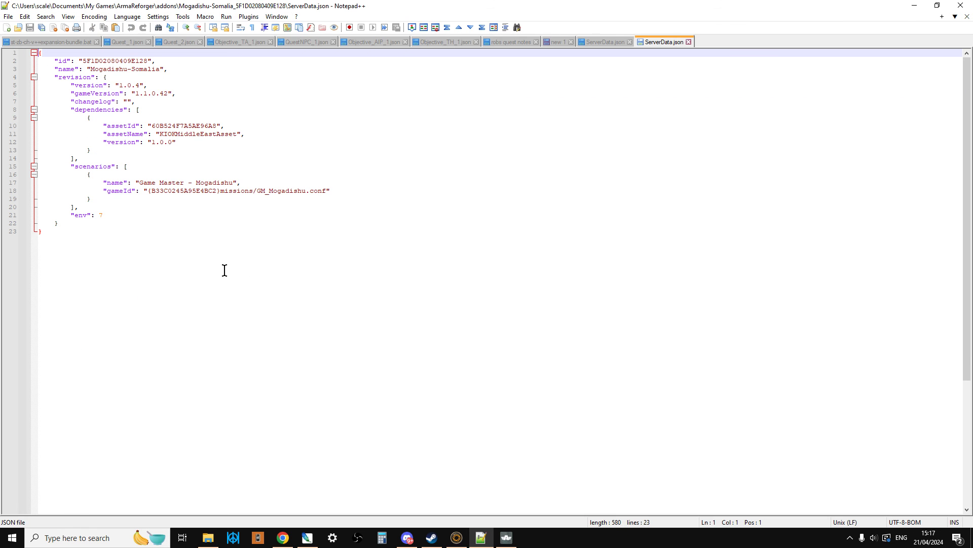
pyautogui.moveTo(125, 182); pyautogui.dragTo(189, 190)
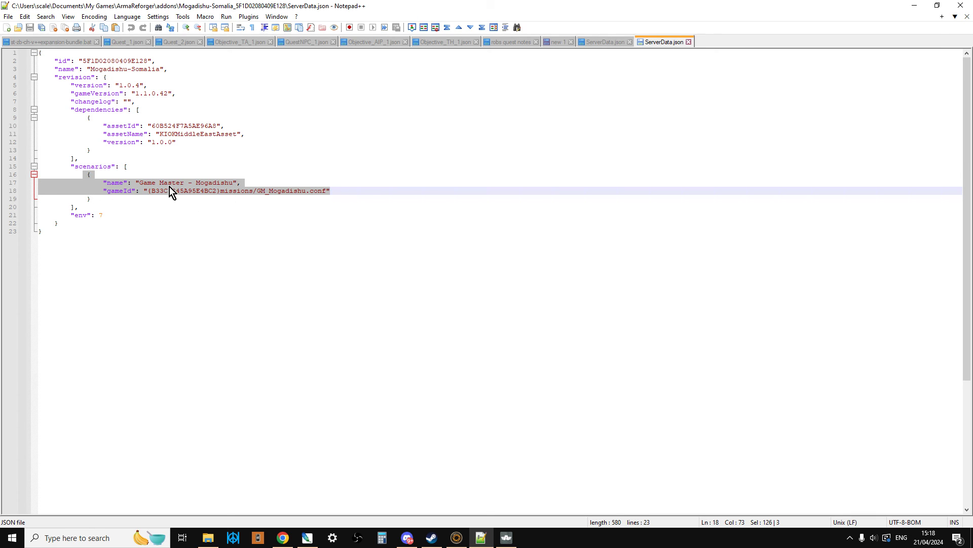
pyautogui.moveTo(231, 195)
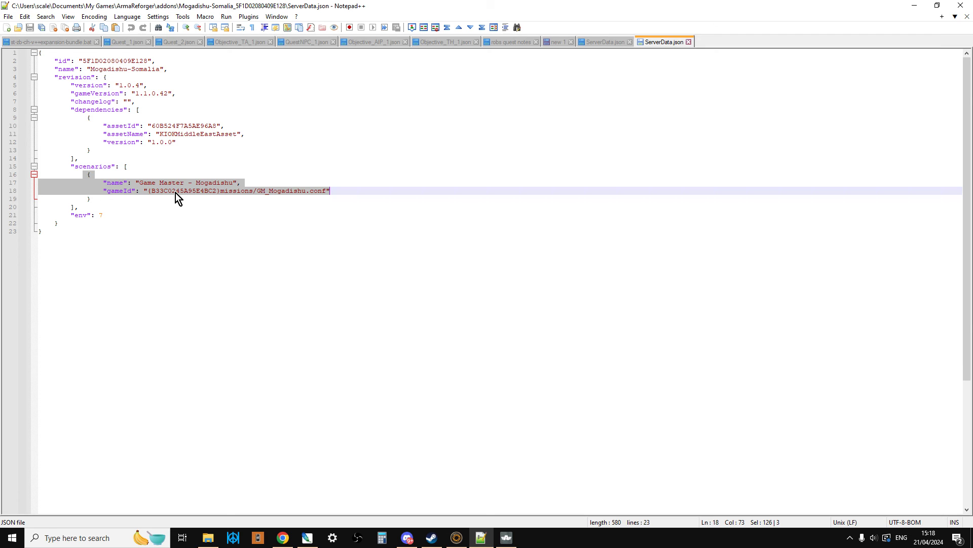
pyautogui.click(144, 191)
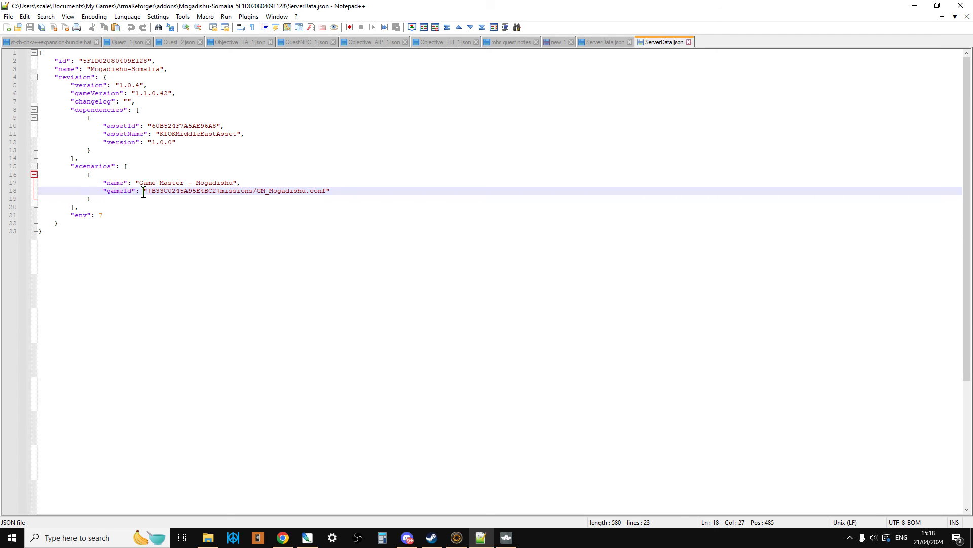
pyautogui.moveTo(144, 191); pyautogui.dragTo(330, 190)
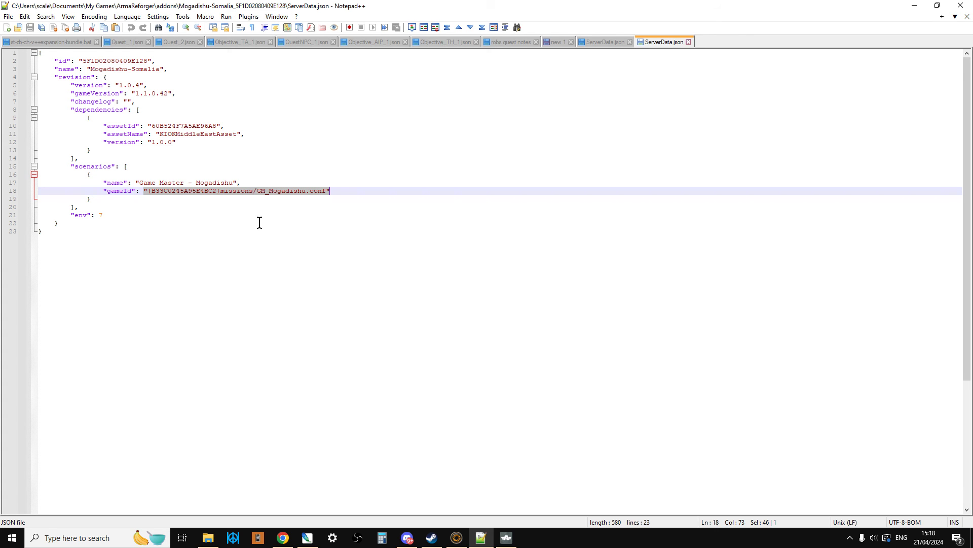
pyautogui.moveTo(280, 431)
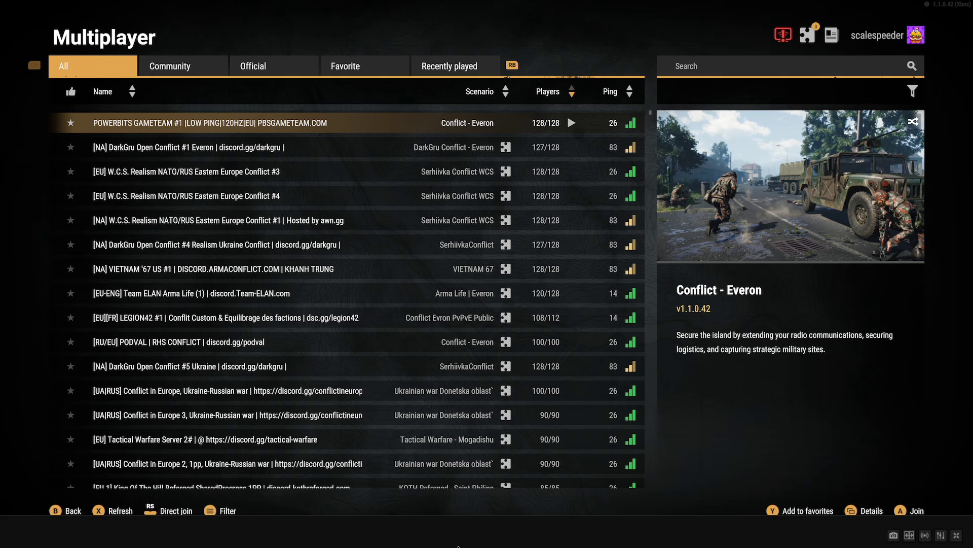
pyautogui.moveTo(495, 379)
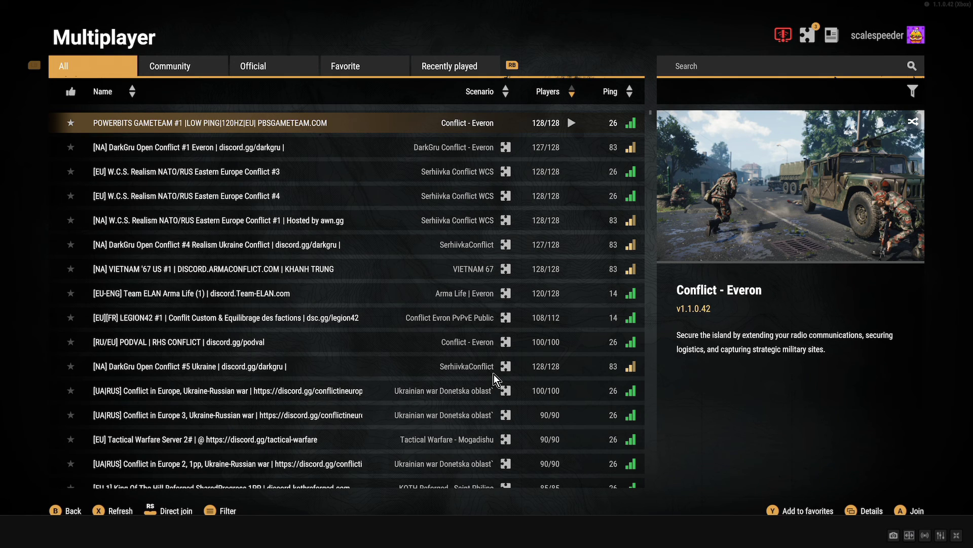
pyautogui.moveTo(788, 75)
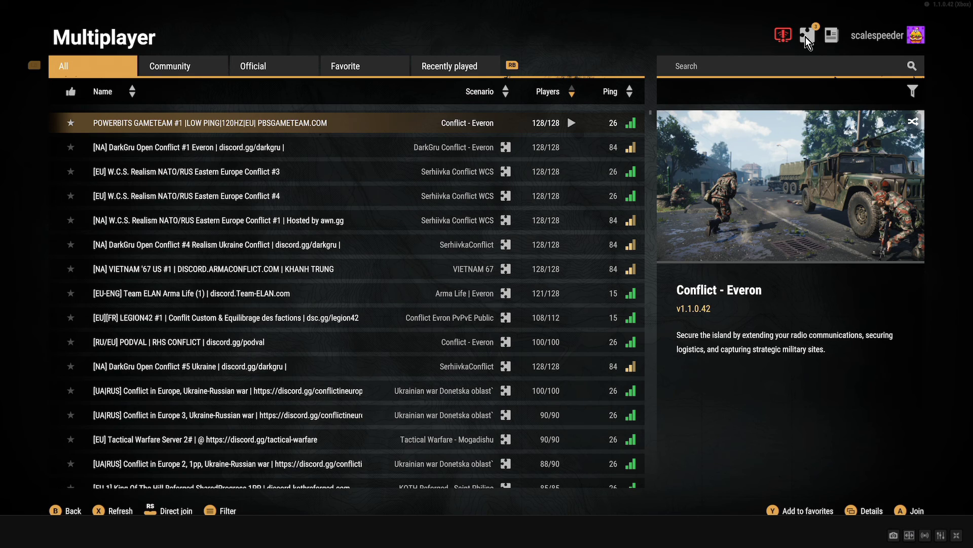
pyautogui.moveTo(490, 73)
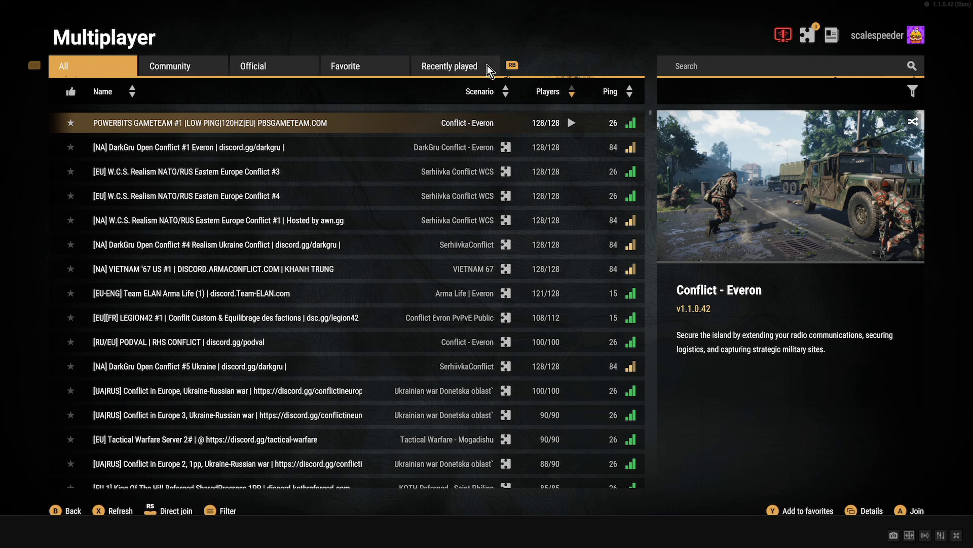
pyautogui.moveTo(810, 45)
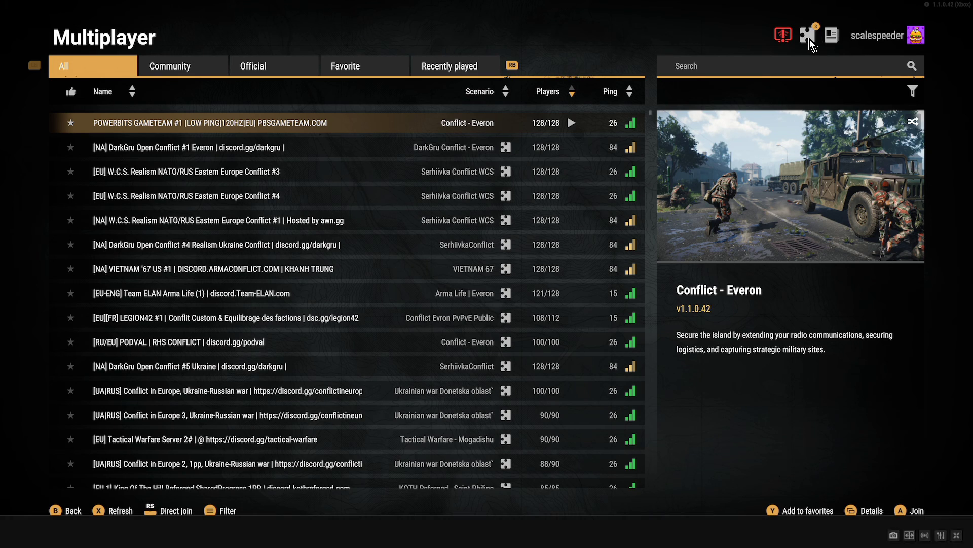
pyautogui.moveTo(832, 475)
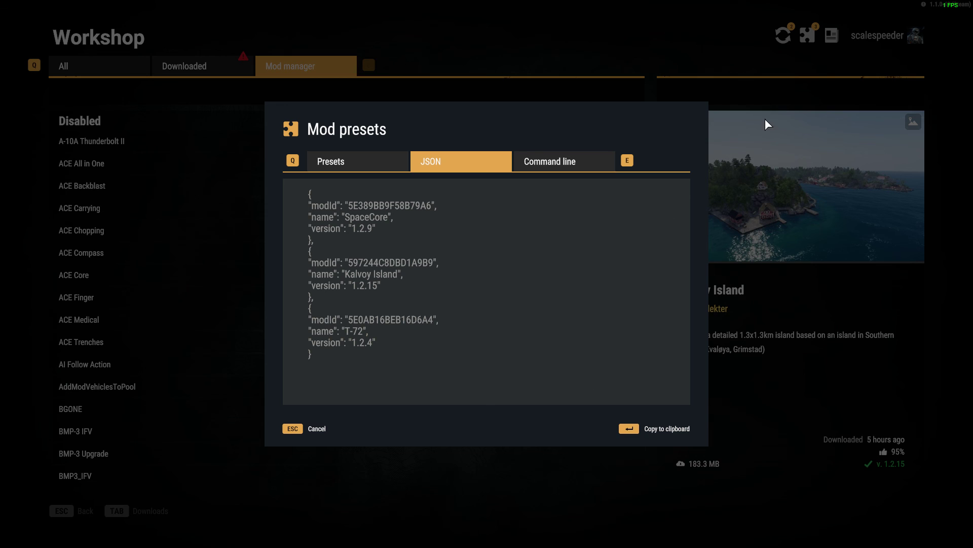
pyautogui.moveTo(337, 303)
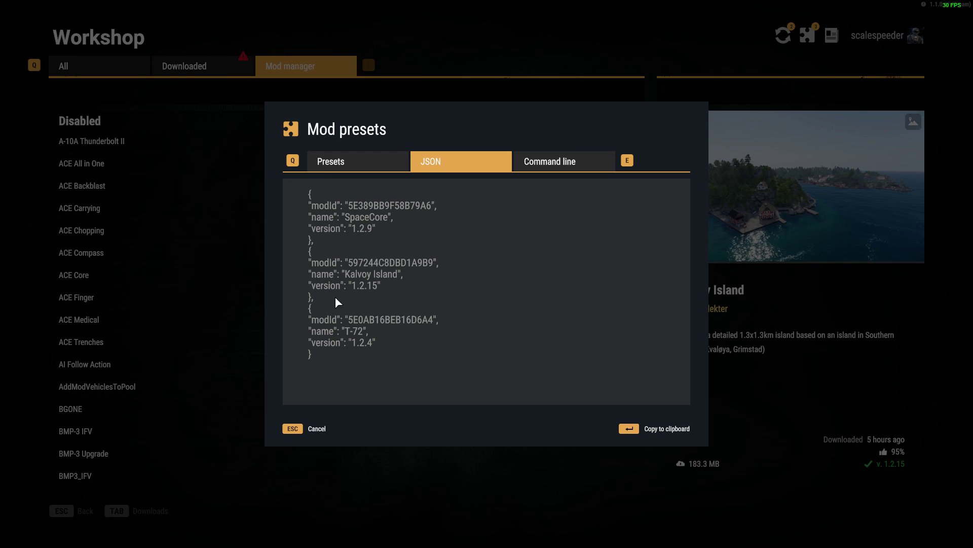
# Close the JSON mod list and open Kalvoy Island's Mod Details with its scenarios.
pyautogui.click(317, 428)
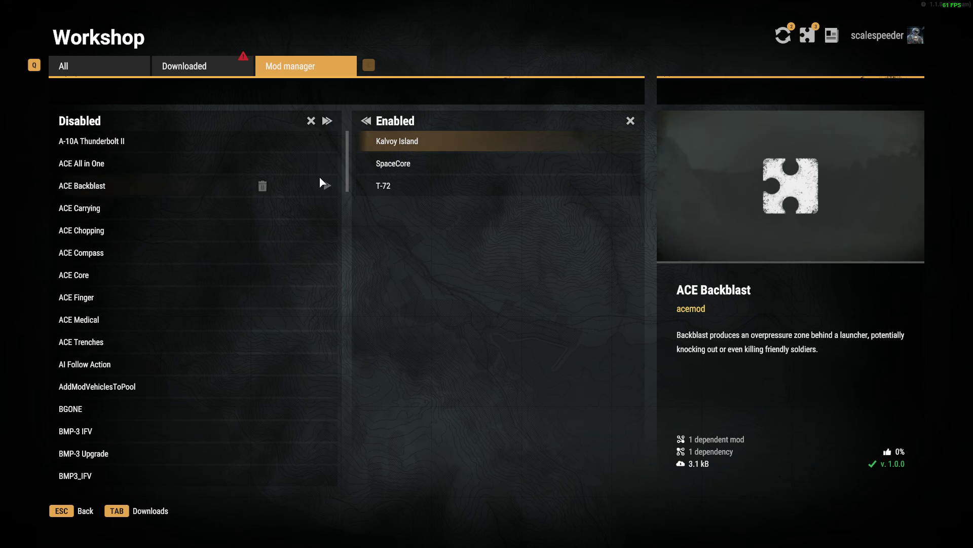
pyautogui.click(397, 141)
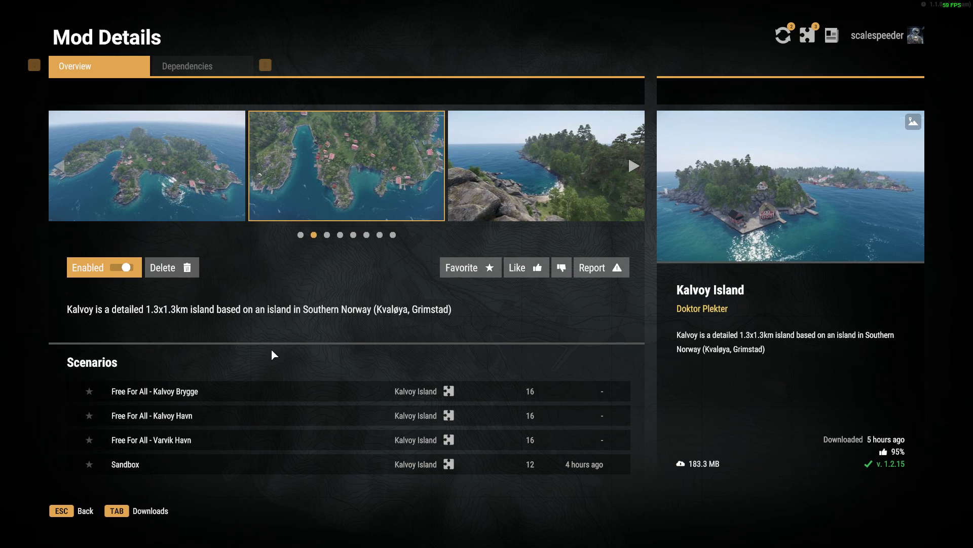
pyautogui.moveTo(217, 413)
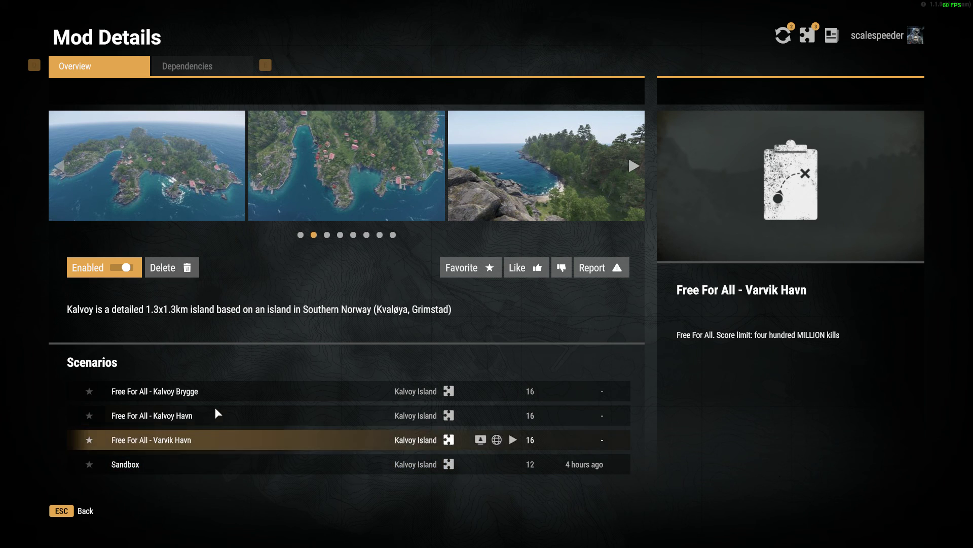